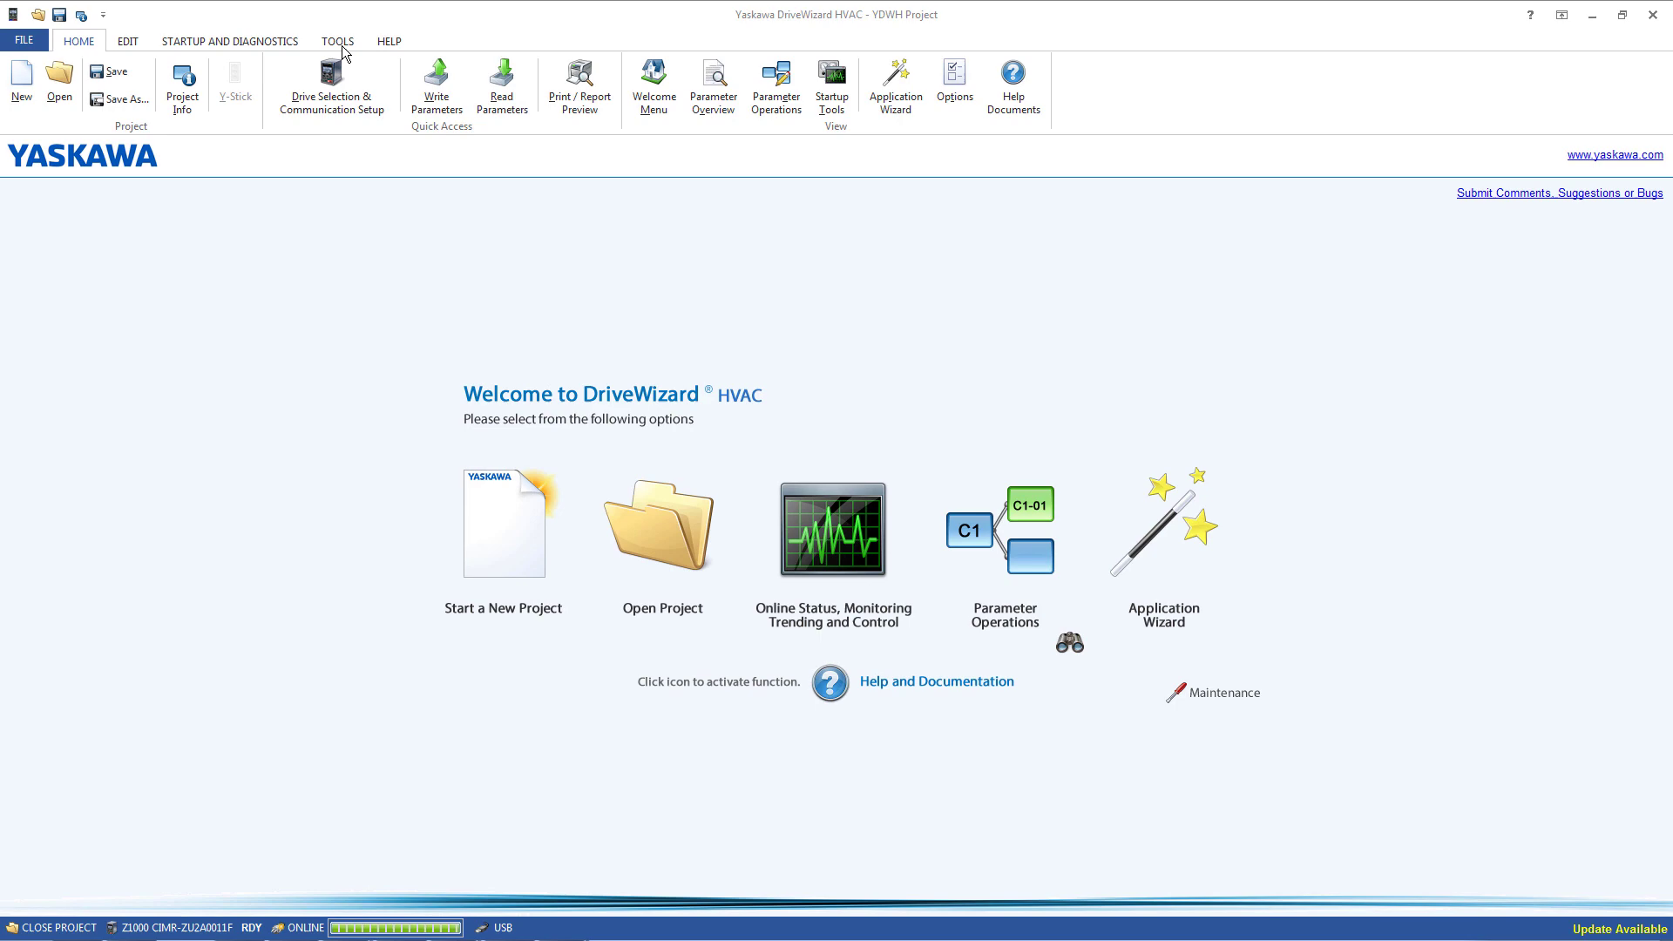
Launch the Z1000 Drive setup from the Application Wizard.
{"action": "left_click", "coordinate": [37, 85]}
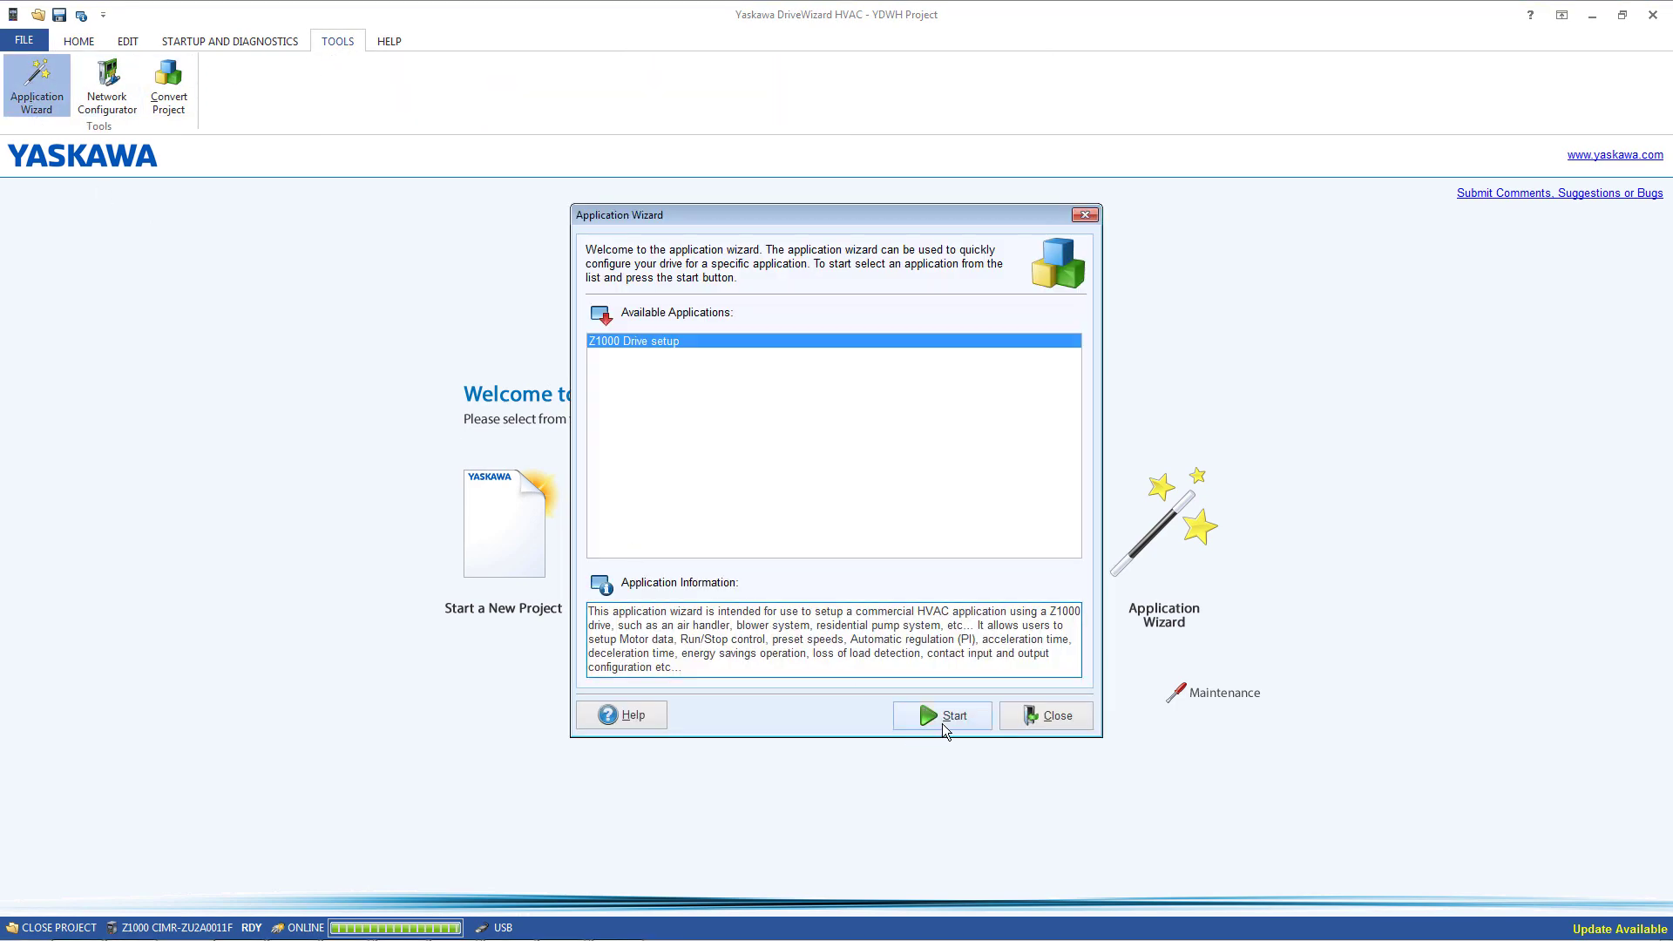
{"action": "left_click", "coordinate": [941, 714]}
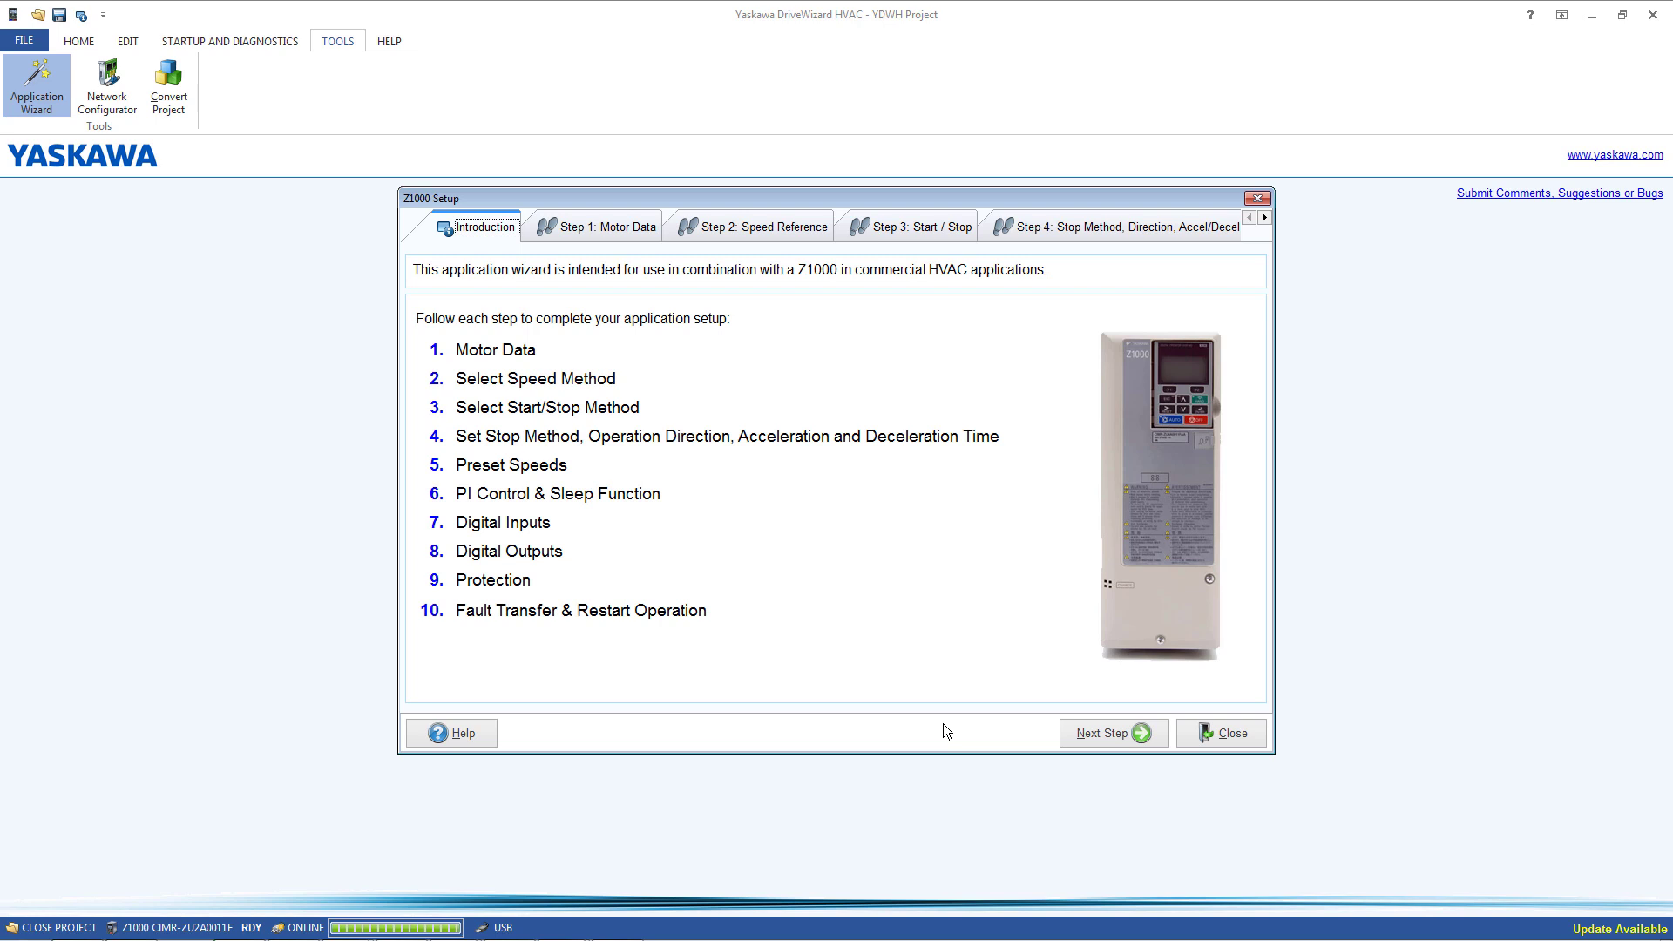
{"action": "mouse_move", "coordinate": [1087, 737]}
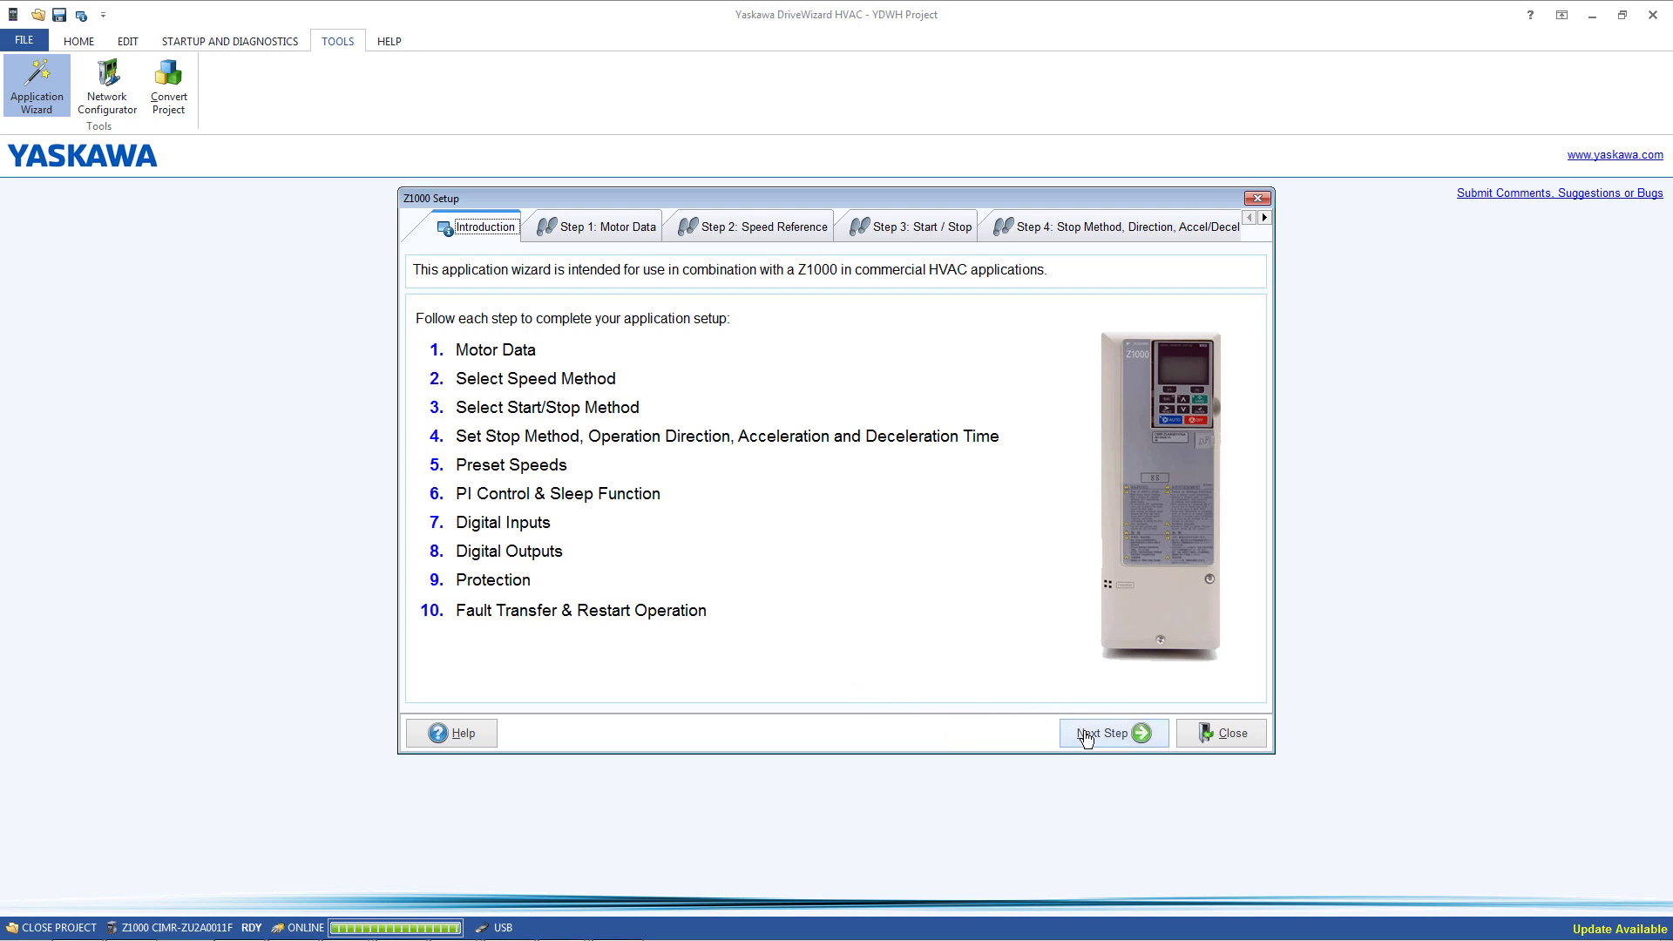
Enter 7.2 A for E2-01 Motor Rated Current and advance to Step 3 Start/Stop.
{"action": "left_click", "coordinate": [1106, 733]}
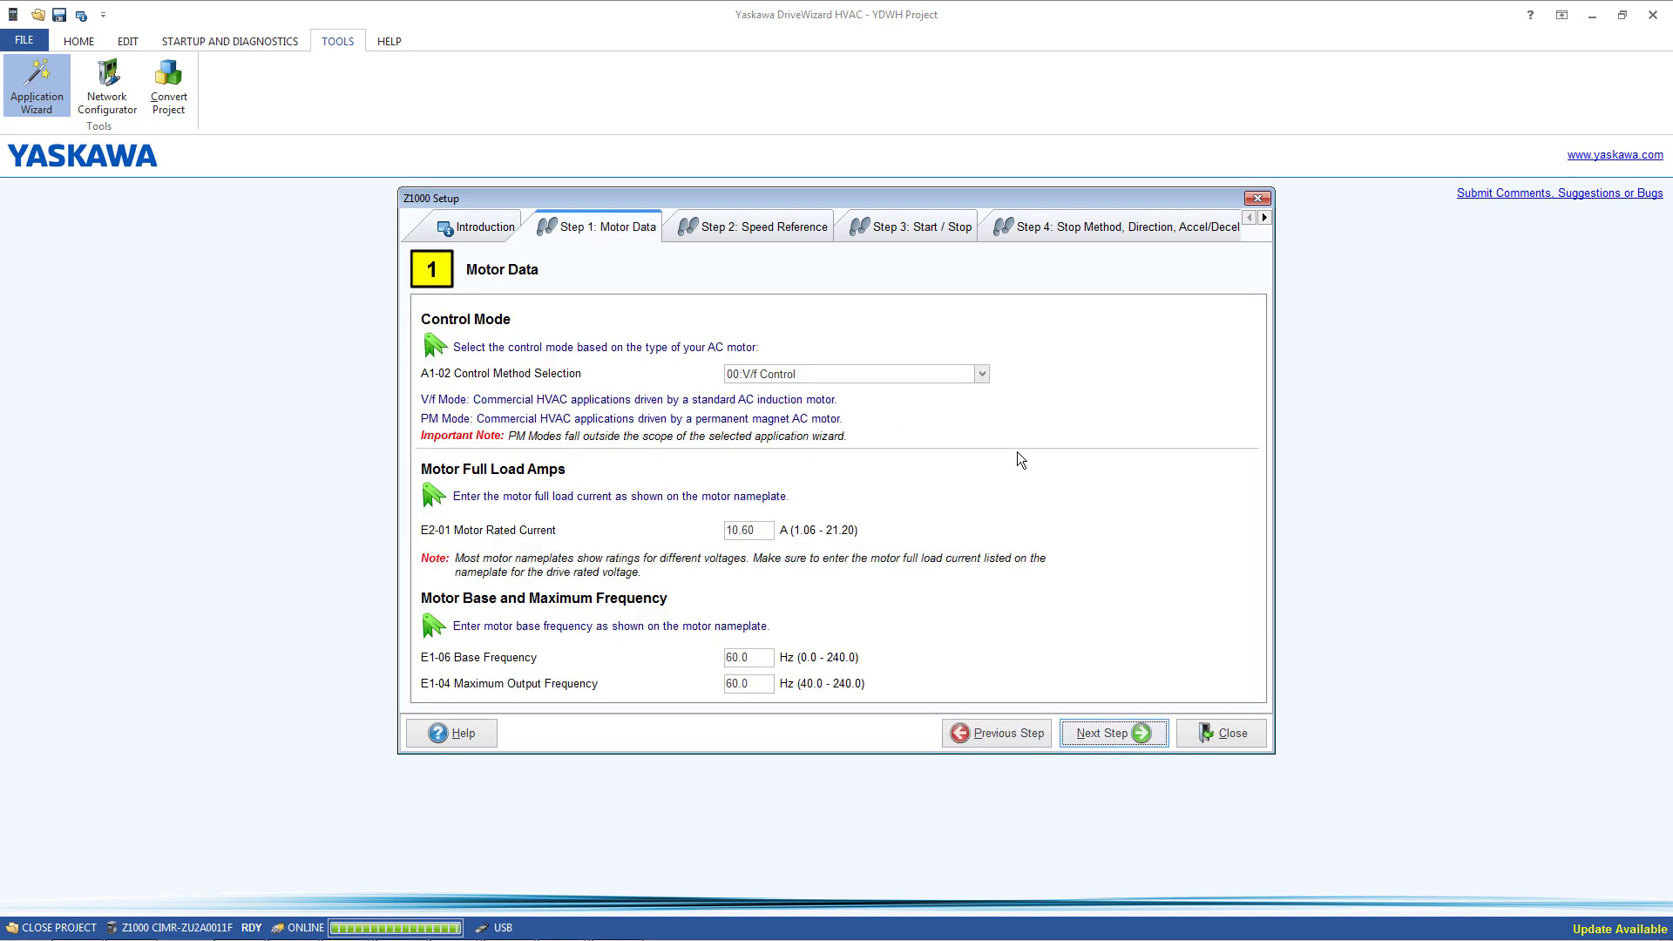
{"action": "left_click", "coordinate": [746, 531]}
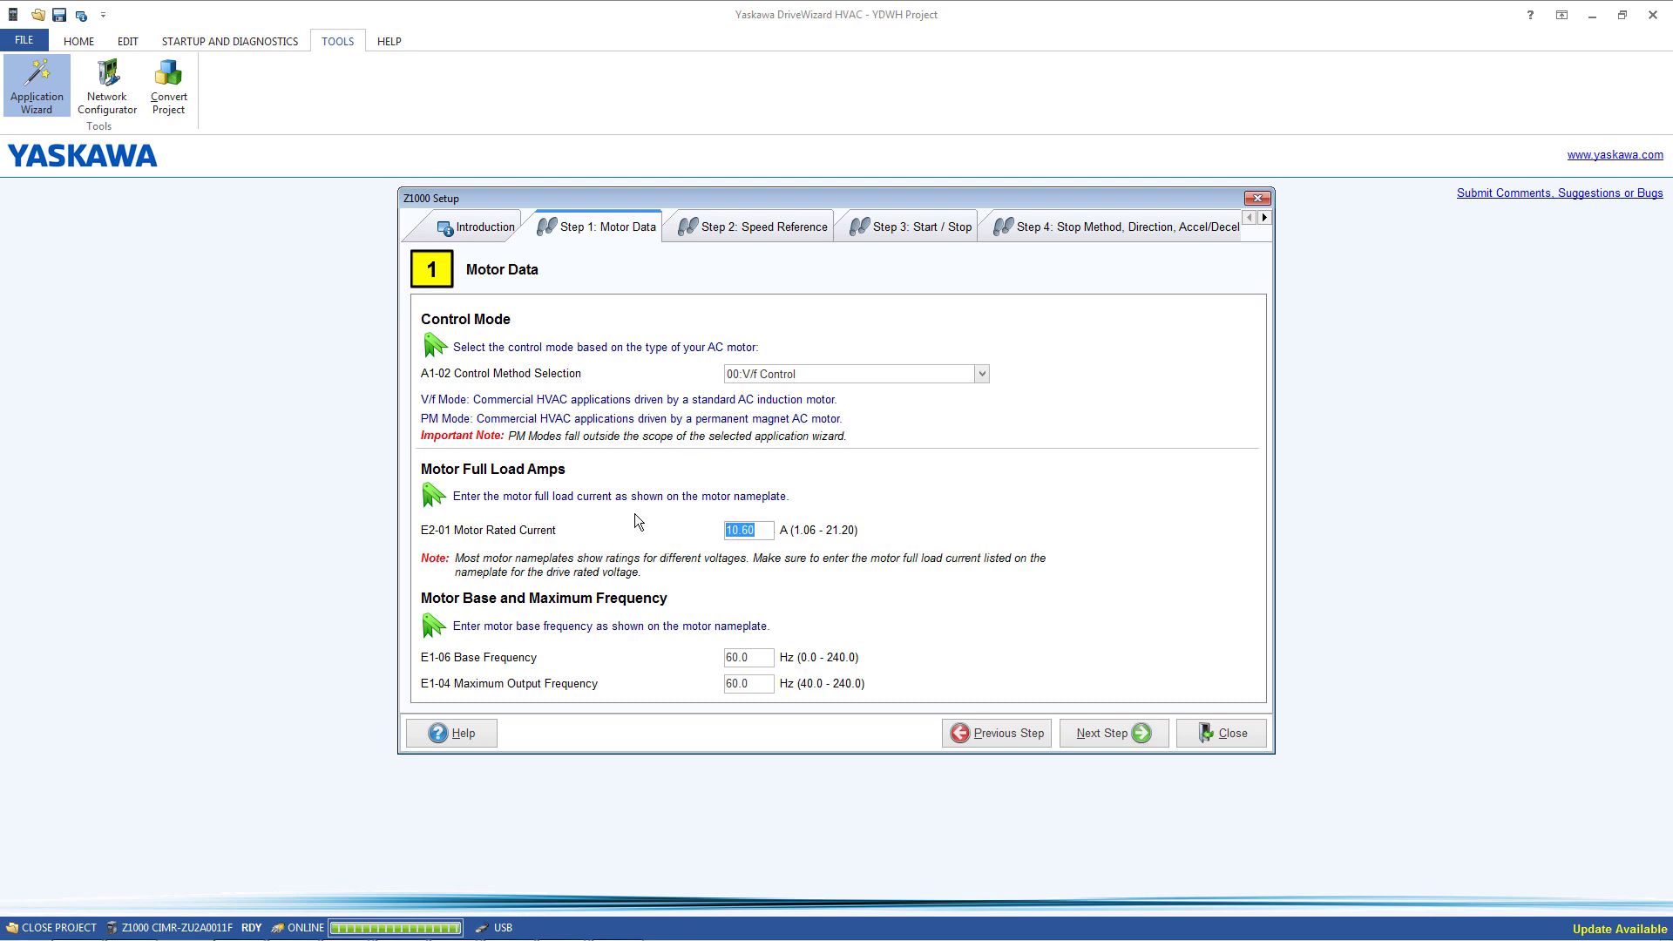
{"action": "type", "text": "7.2"}
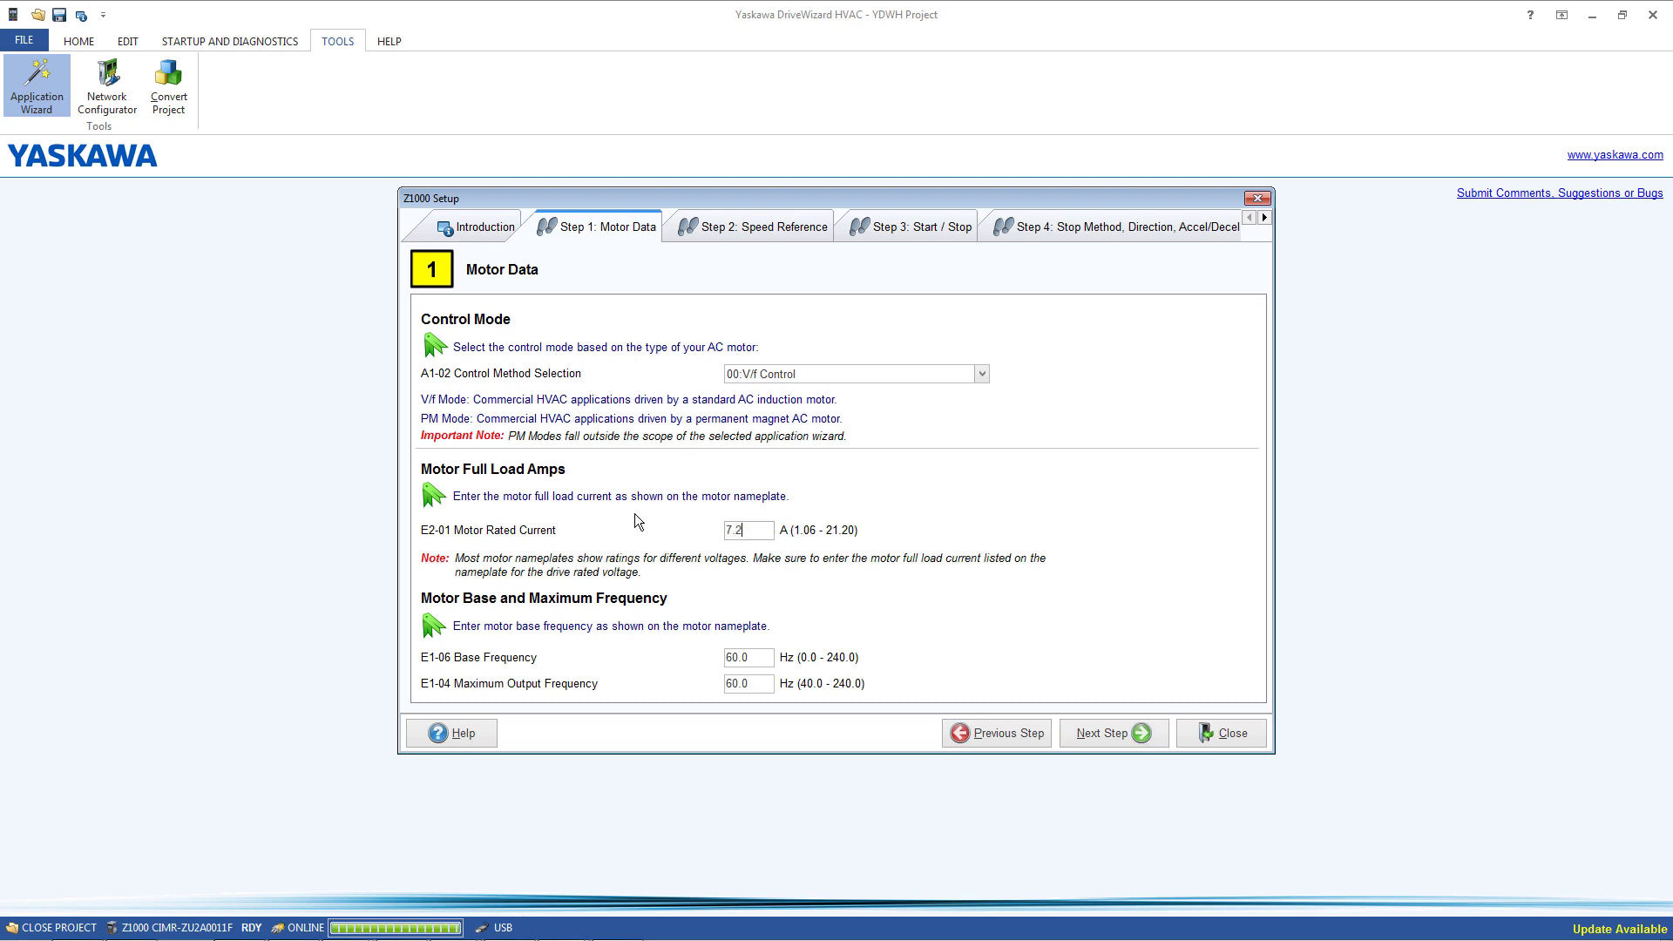
{"action": "mouse_move", "coordinate": [942, 588]}
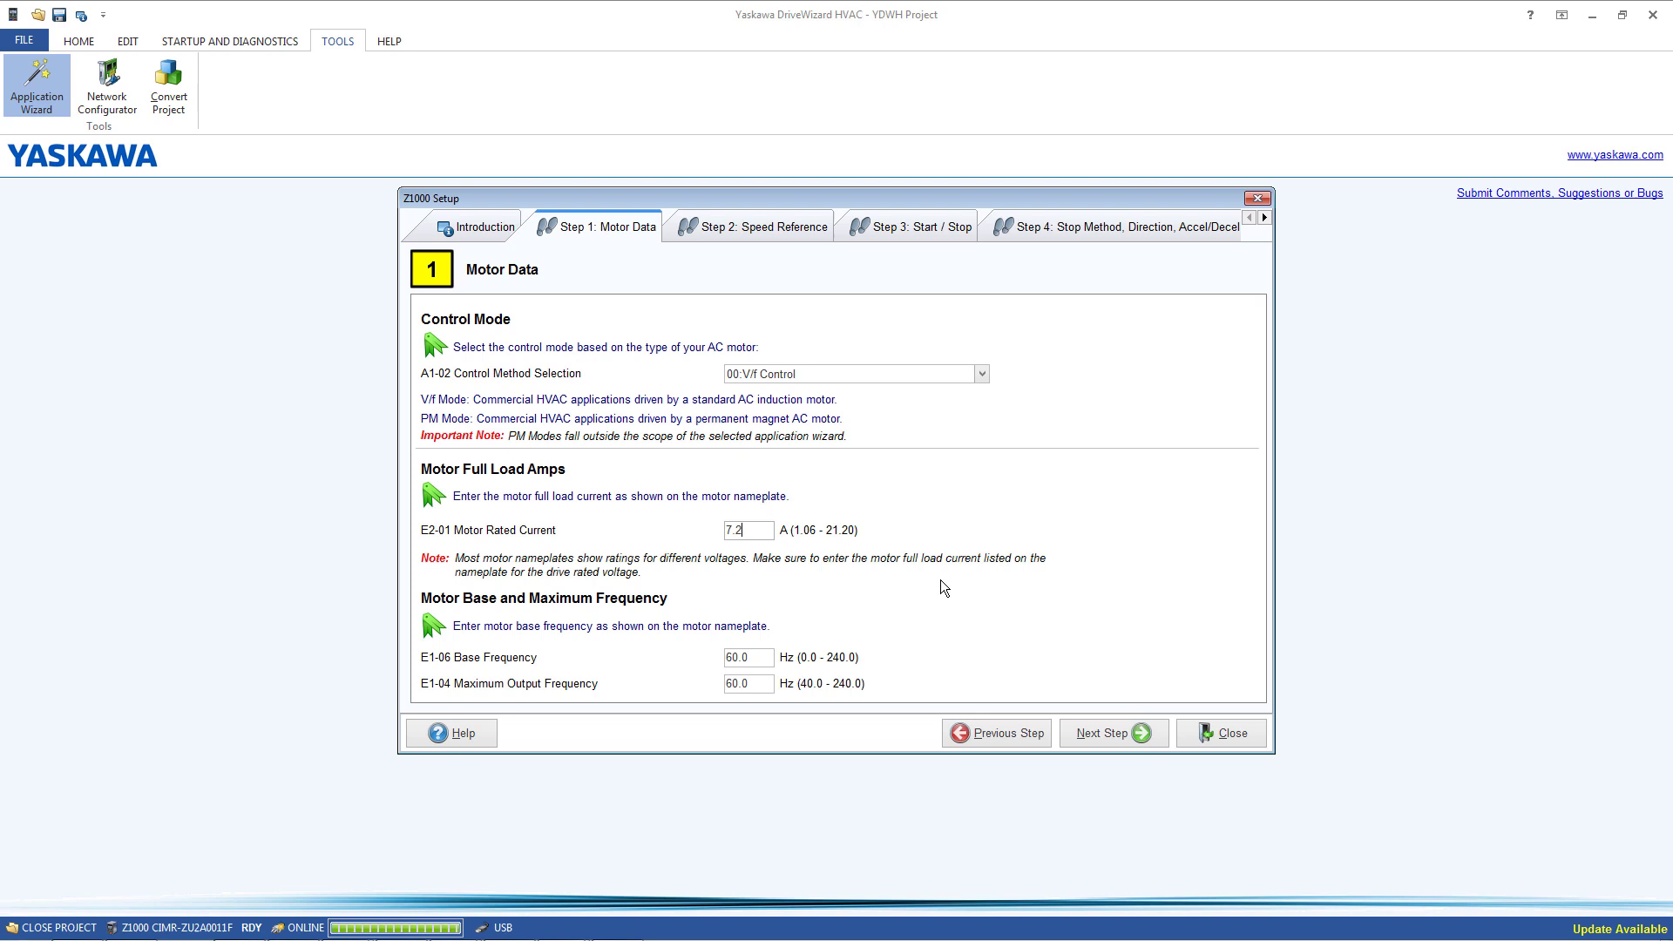
{"action": "mouse_move", "coordinate": [1107, 733]}
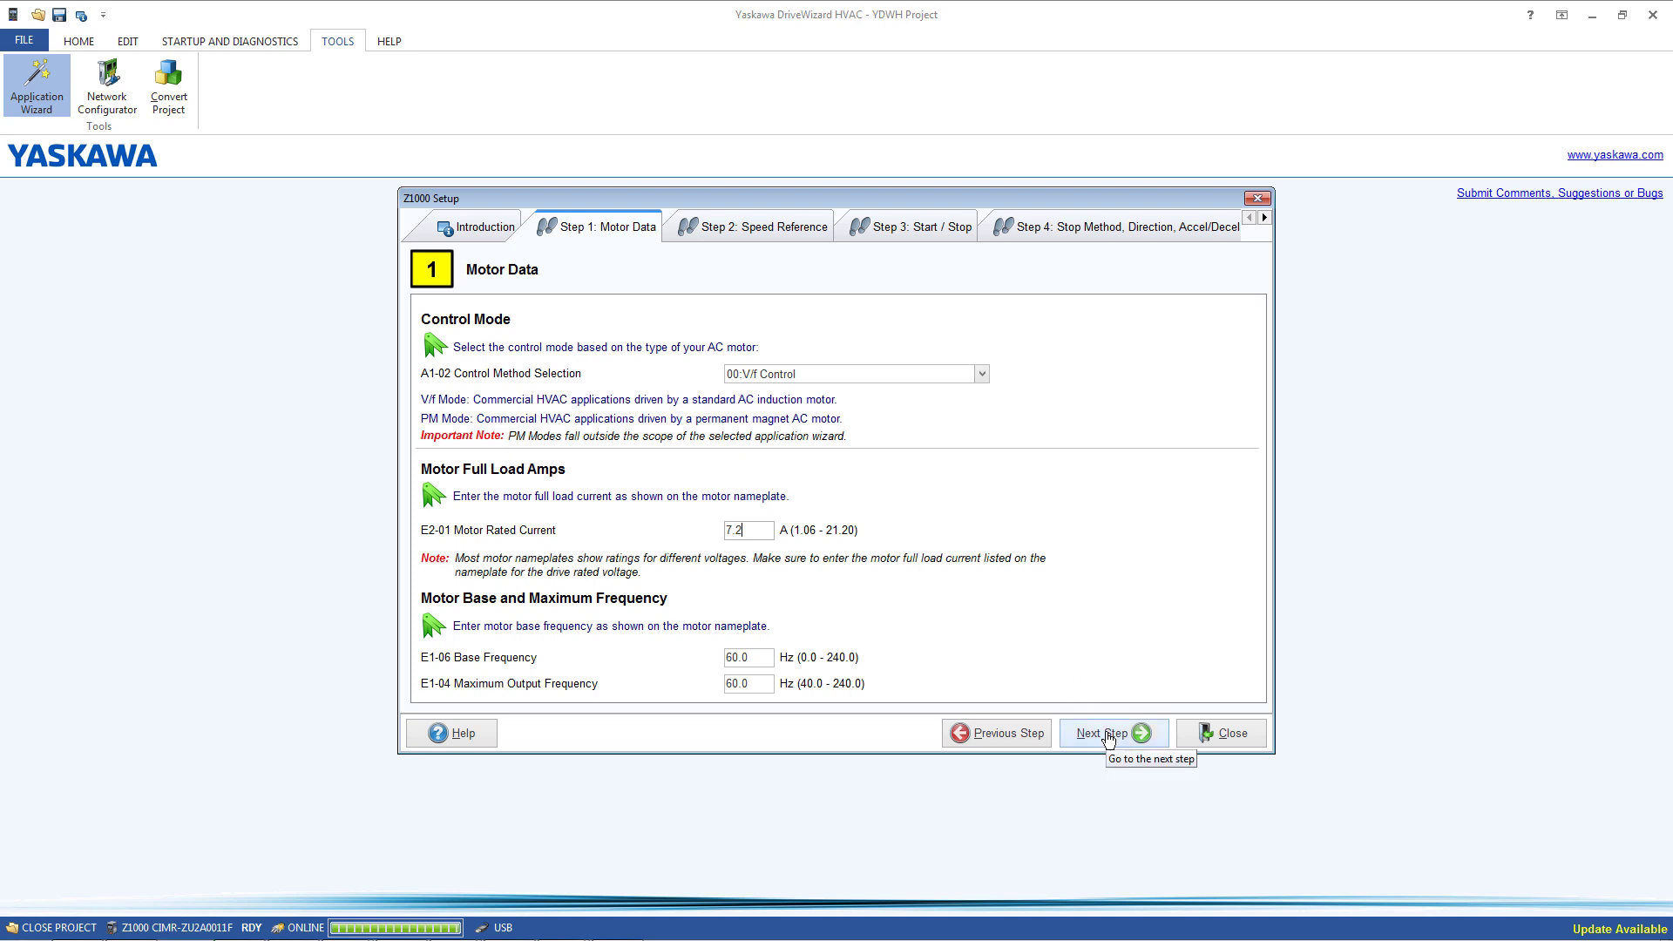
{"action": "left_click", "coordinate": [1110, 733]}
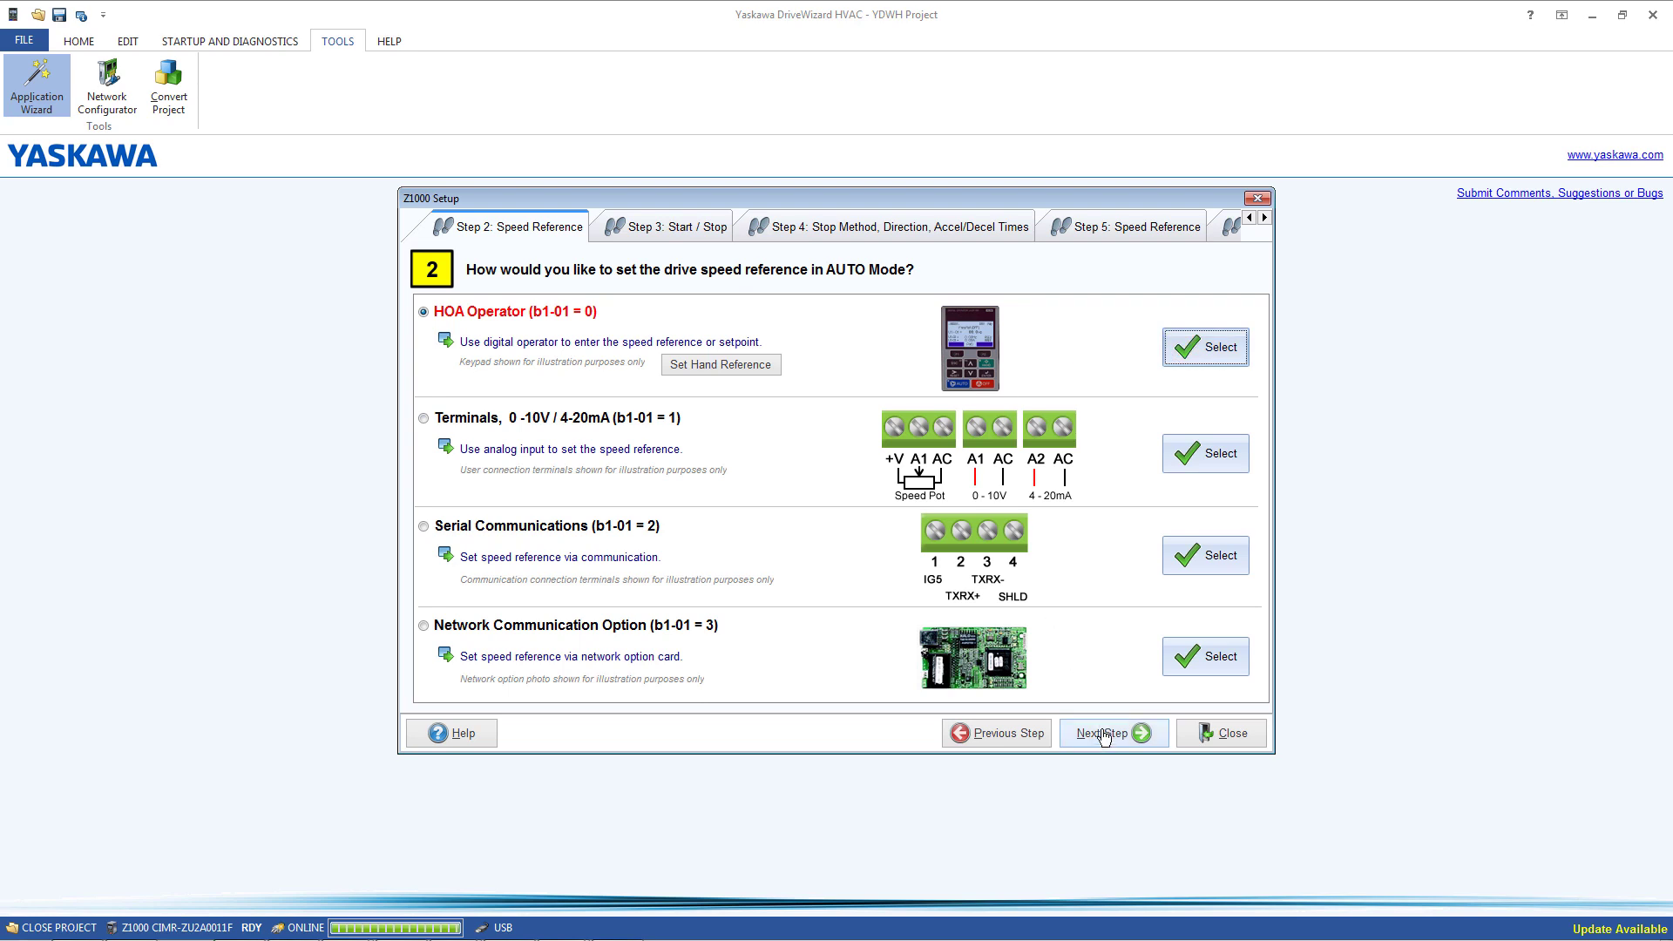
{"action": "left_click", "coordinate": [1110, 731]}
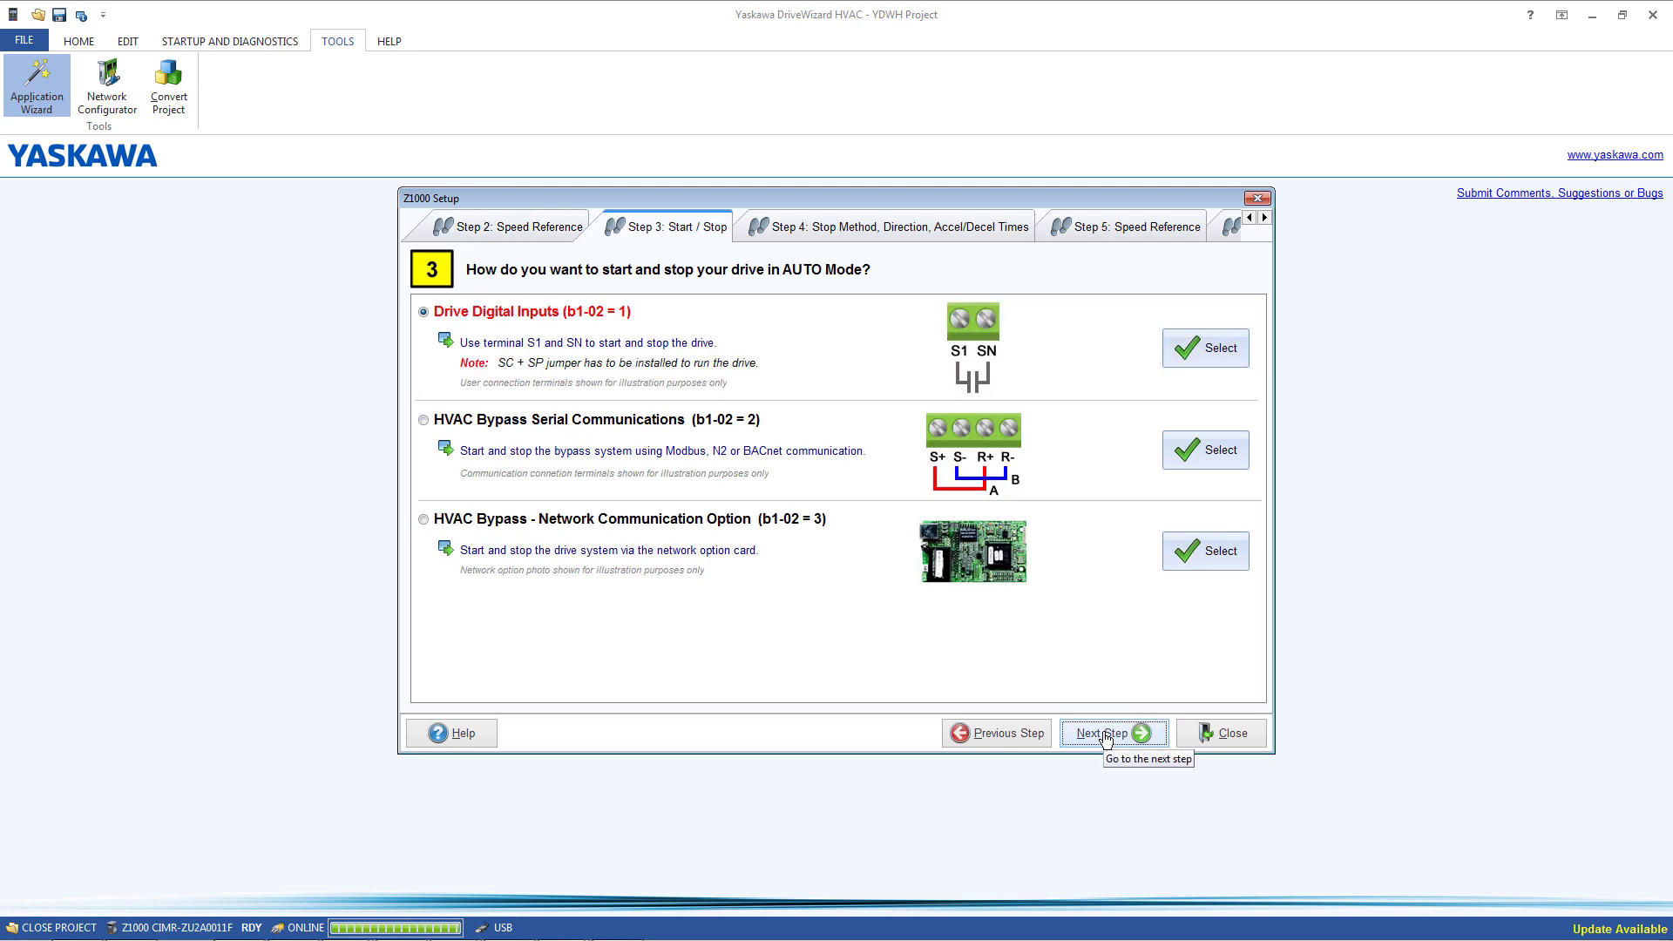
{"action": "mouse_move", "coordinate": [1109, 679]}
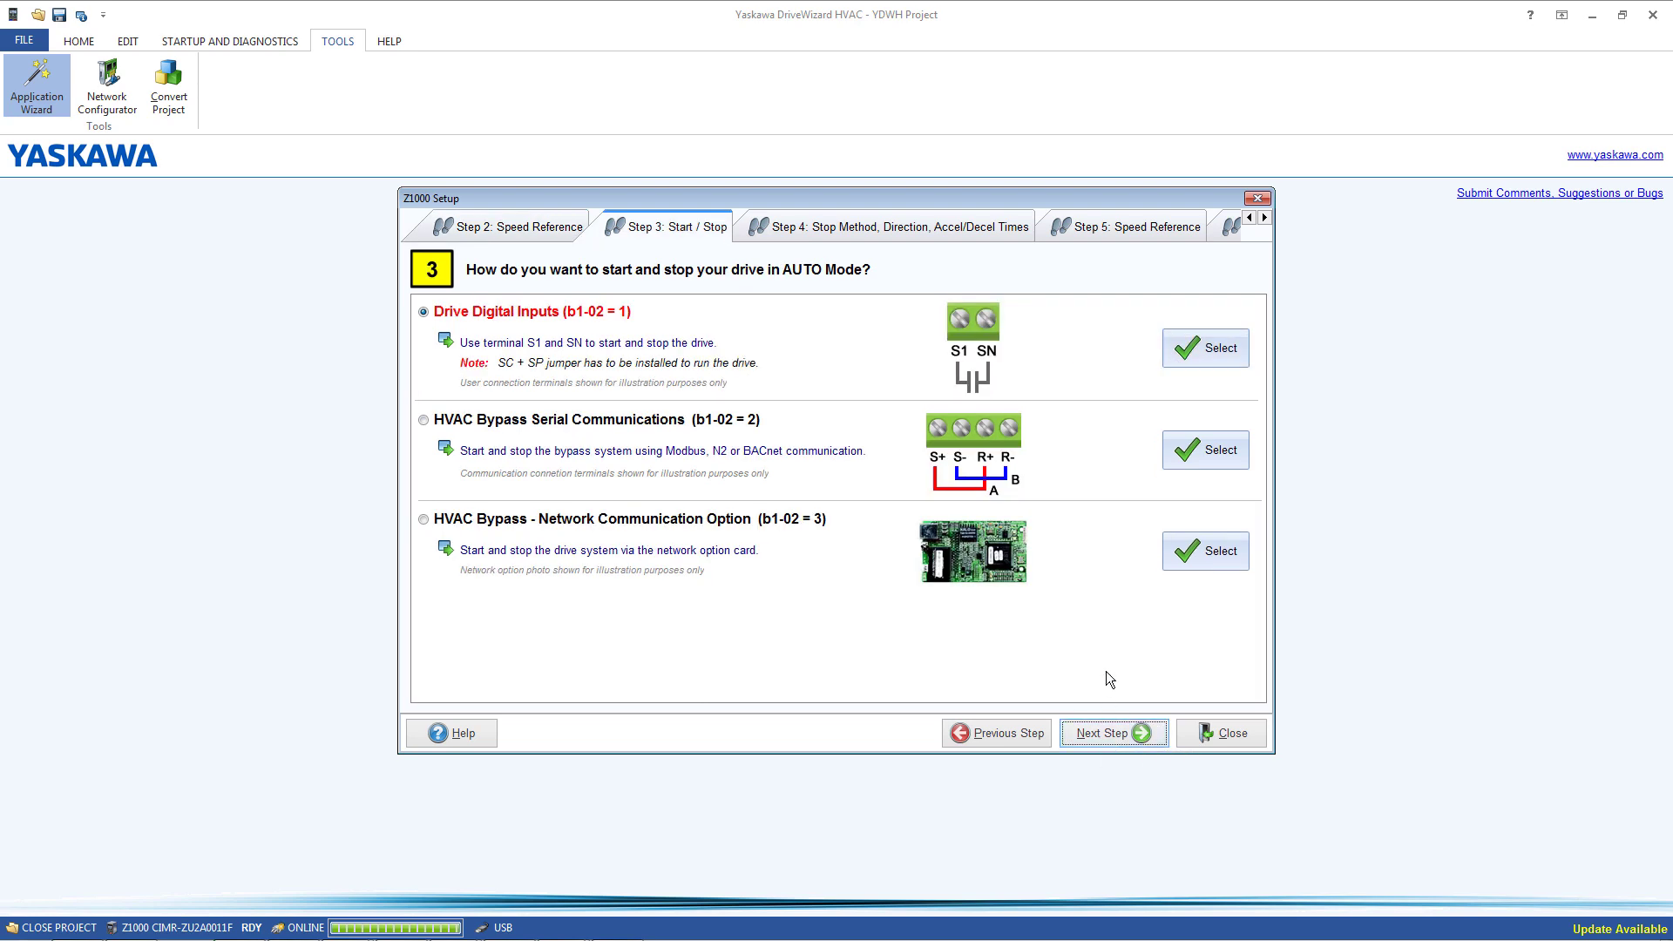
{"action": "left_click", "coordinate": [37, 87]}
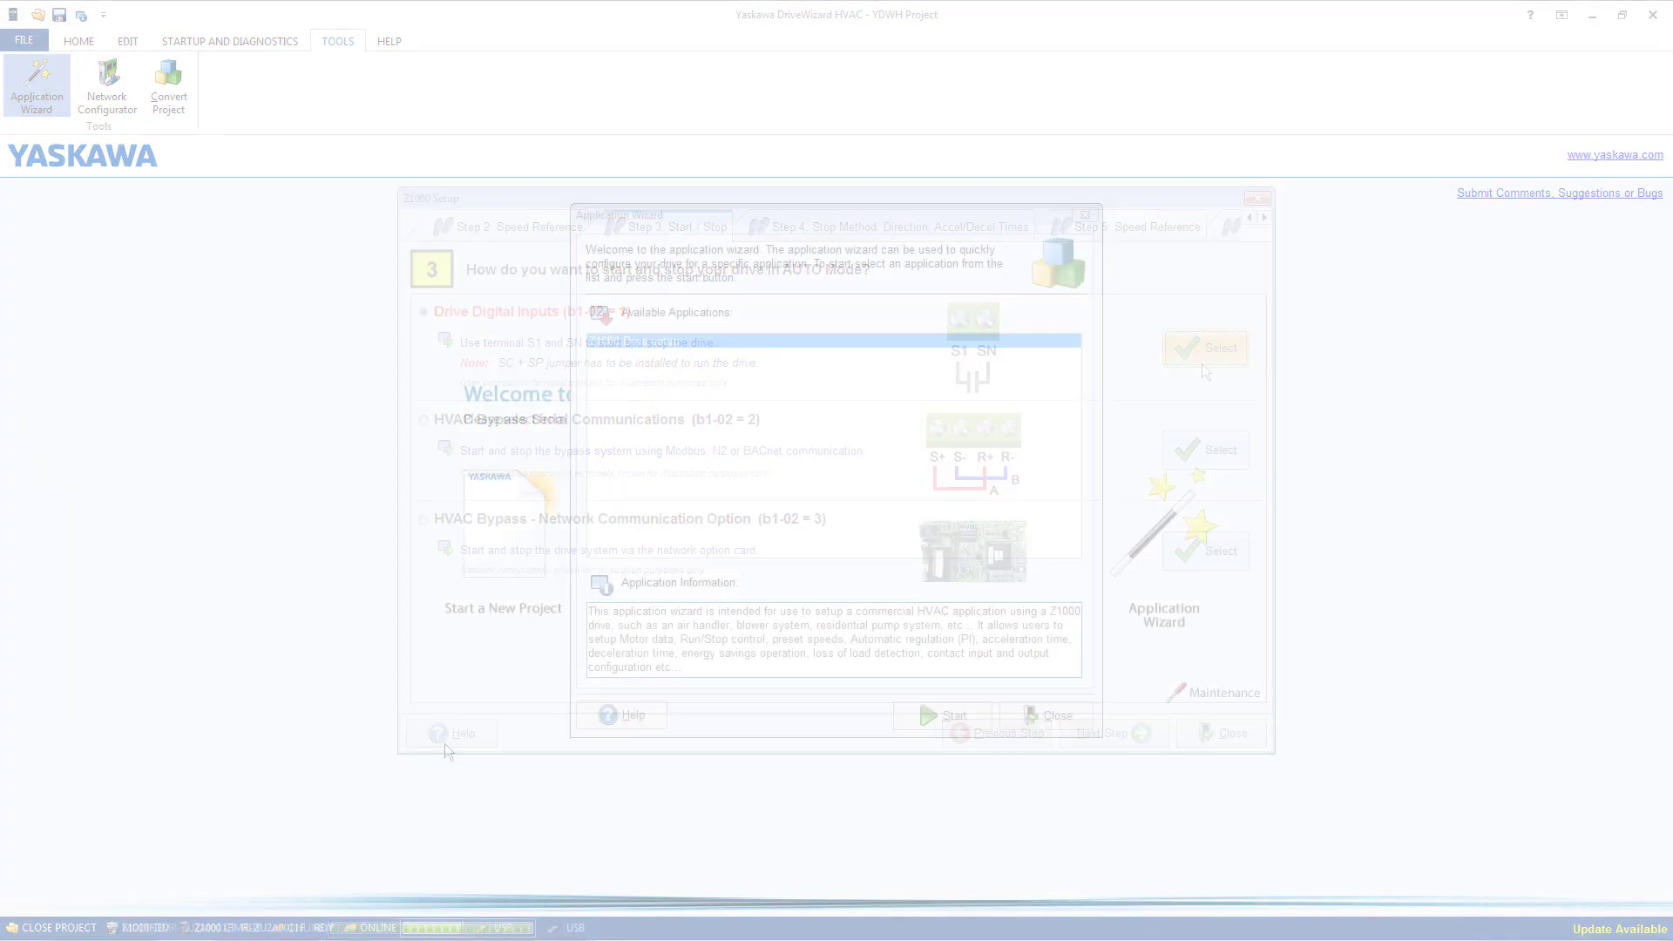
Restart the wizard, answer the default-parameters prompt, and select Drive Digital Inputs (b1-02 = 1).
{"action": "left_click", "coordinate": [941, 715]}
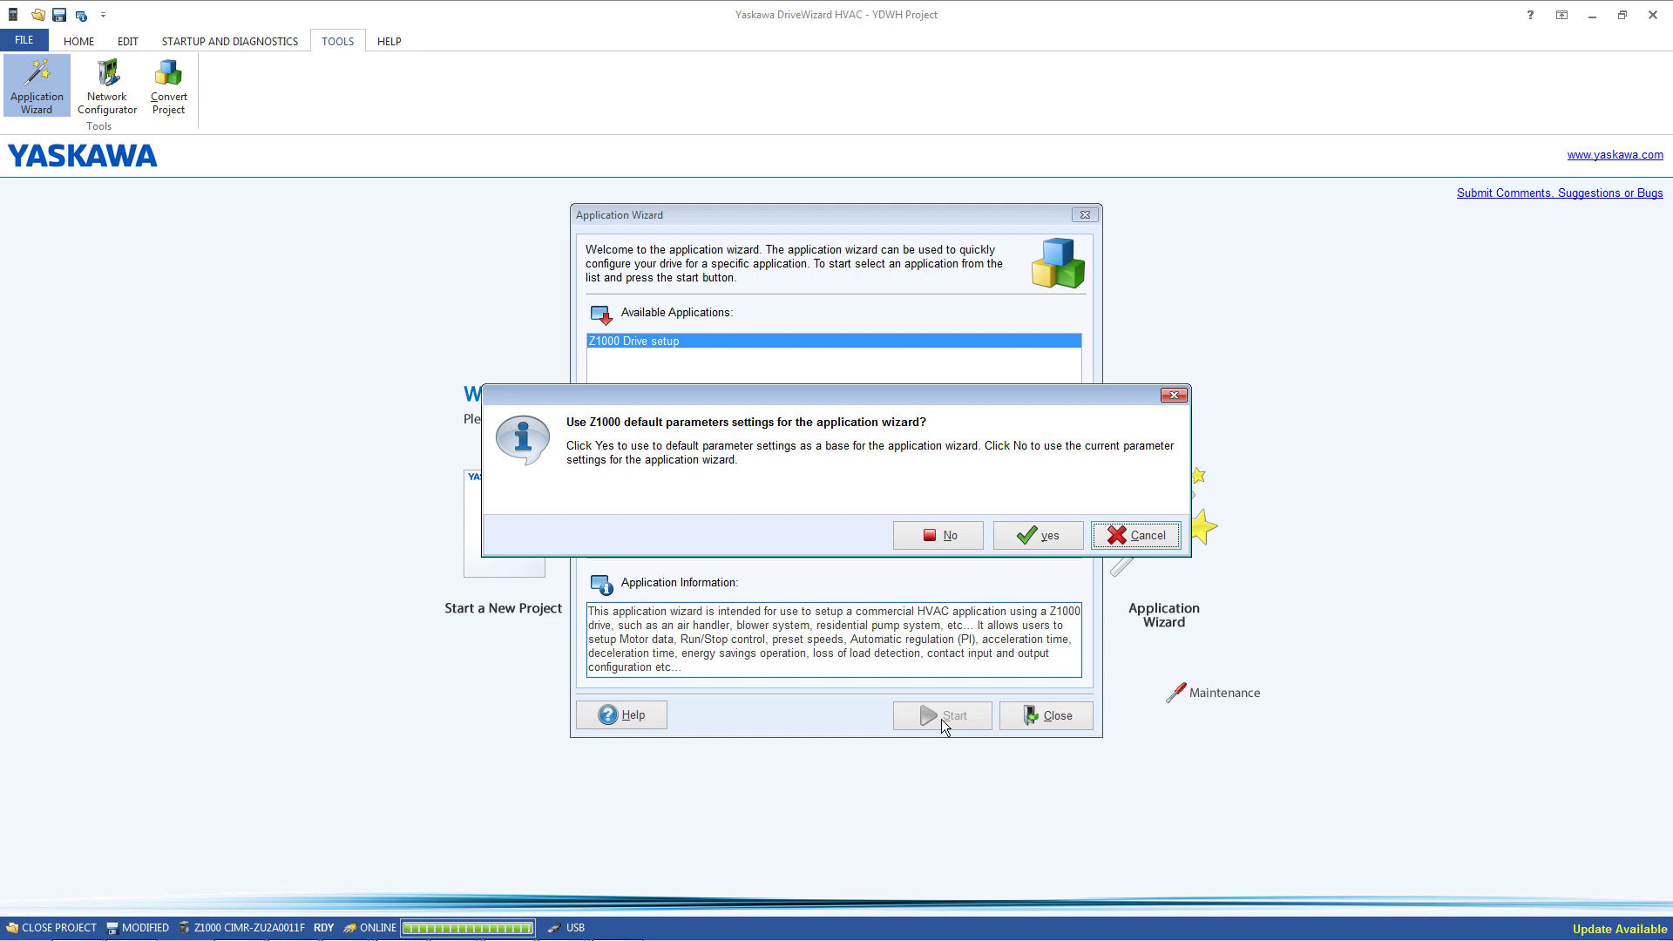
{"action": "left_click", "coordinate": [1036, 534]}
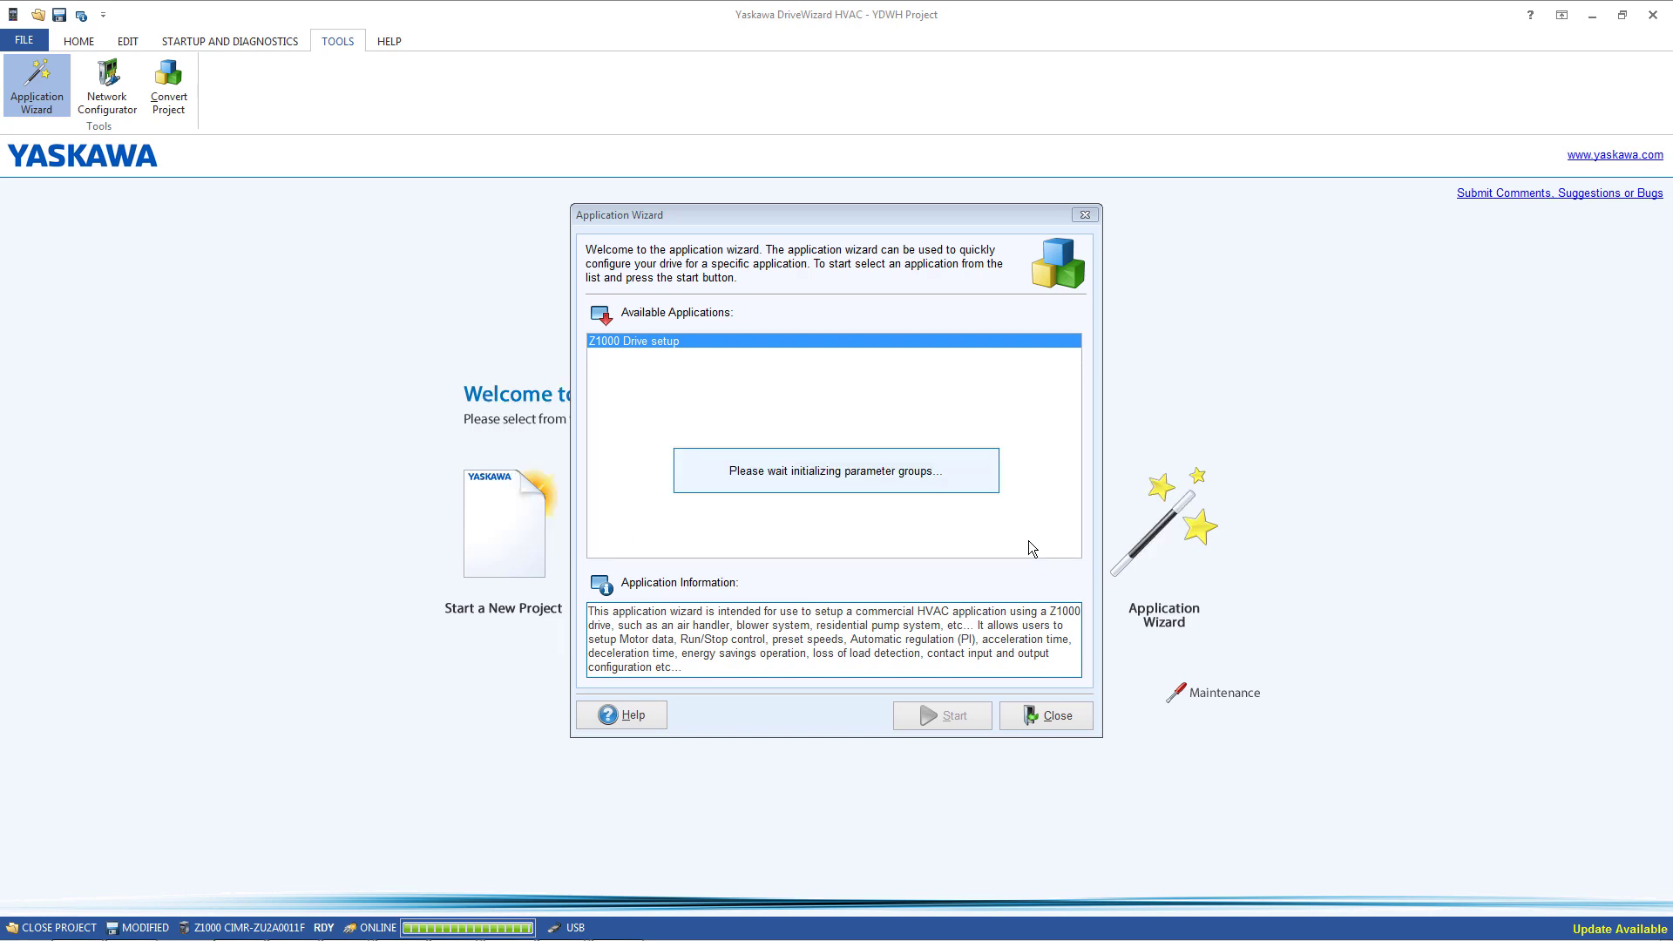
{"action": "left_click", "coordinate": [941, 715]}
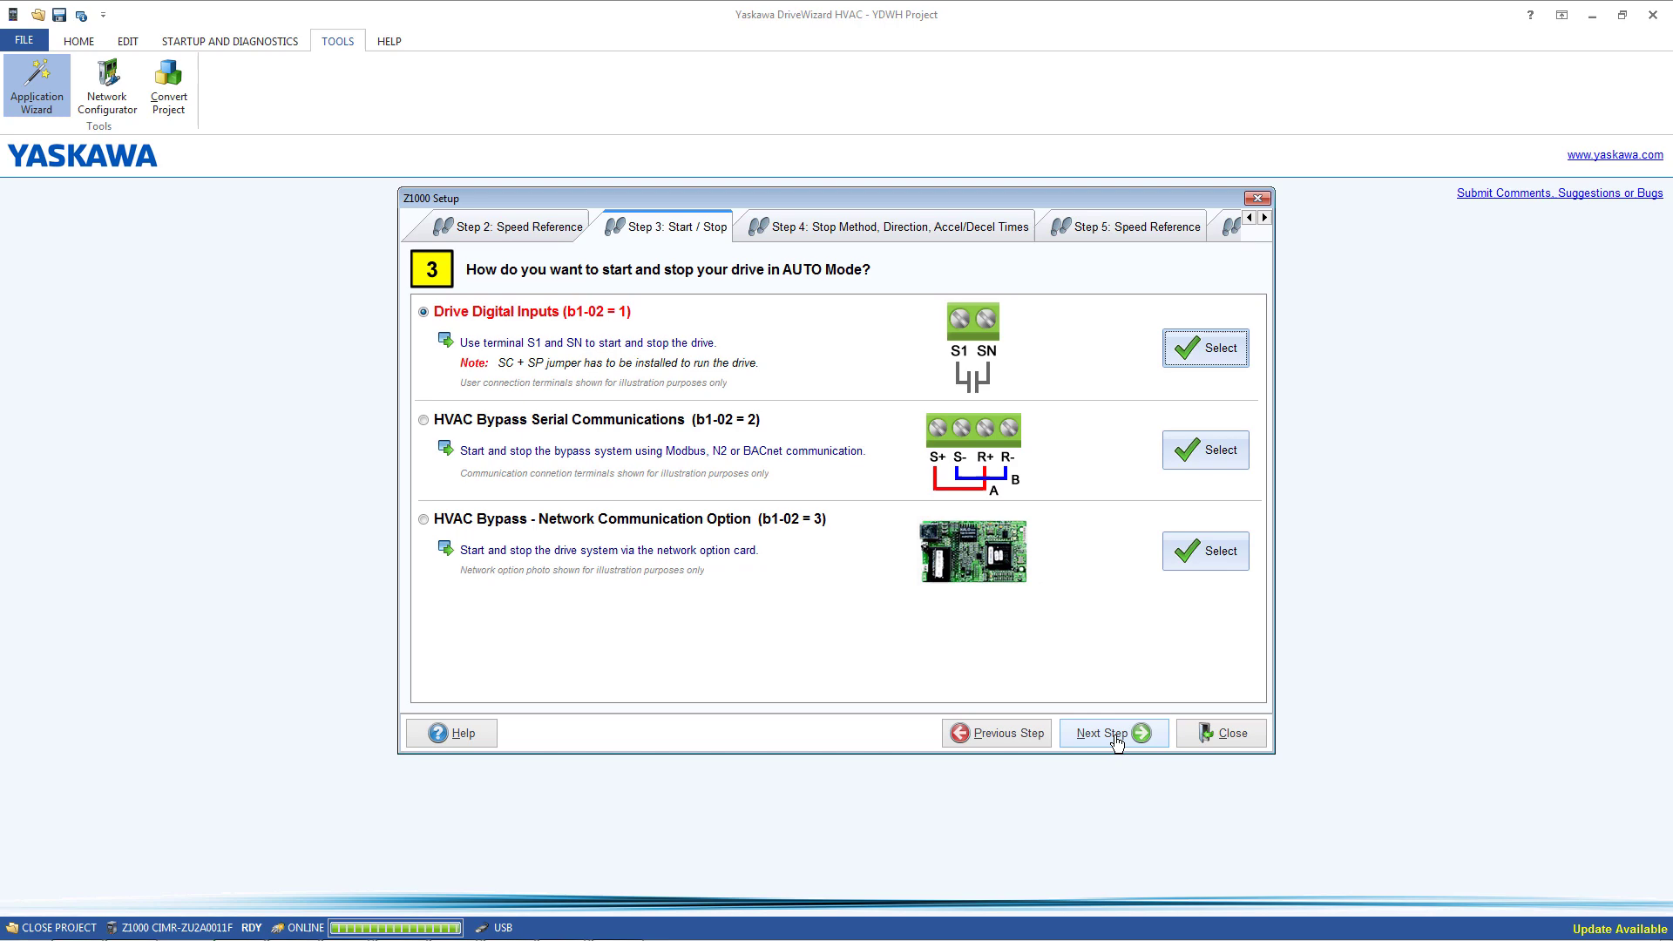
Set the acceleration/deceleration times, then pass Speed Reference and PI Control to Digital Inputs.
{"action": "left_click", "coordinate": [1112, 733]}
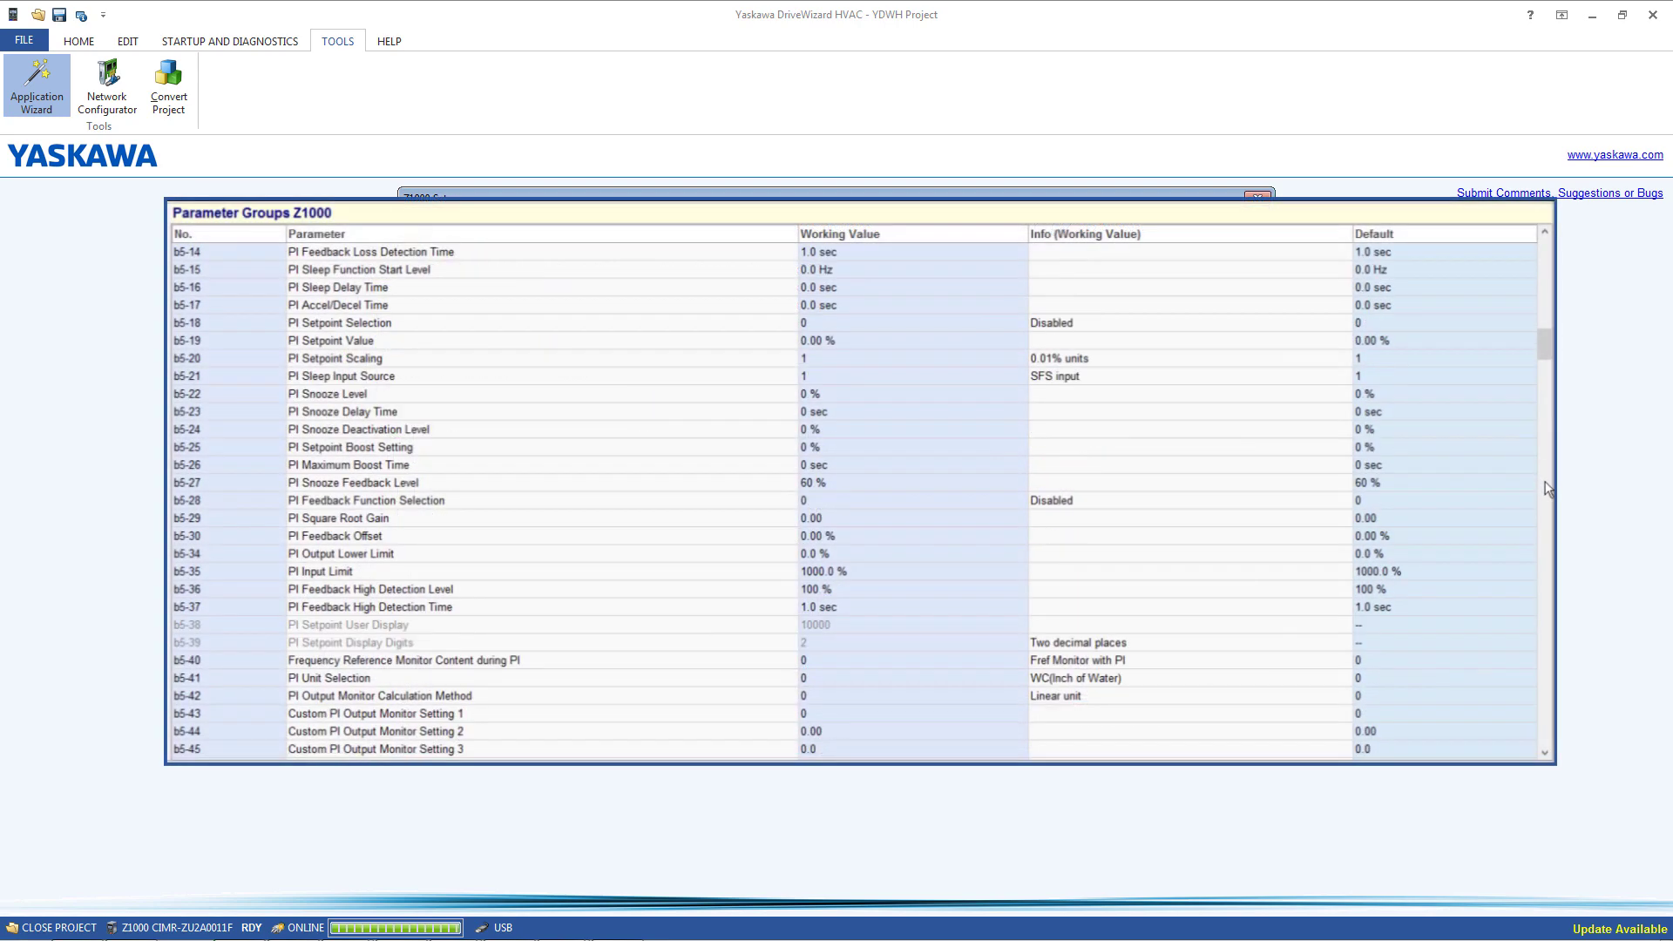
{"action": "scroll", "scroll_direction": "down", "scroll_amount": 3}
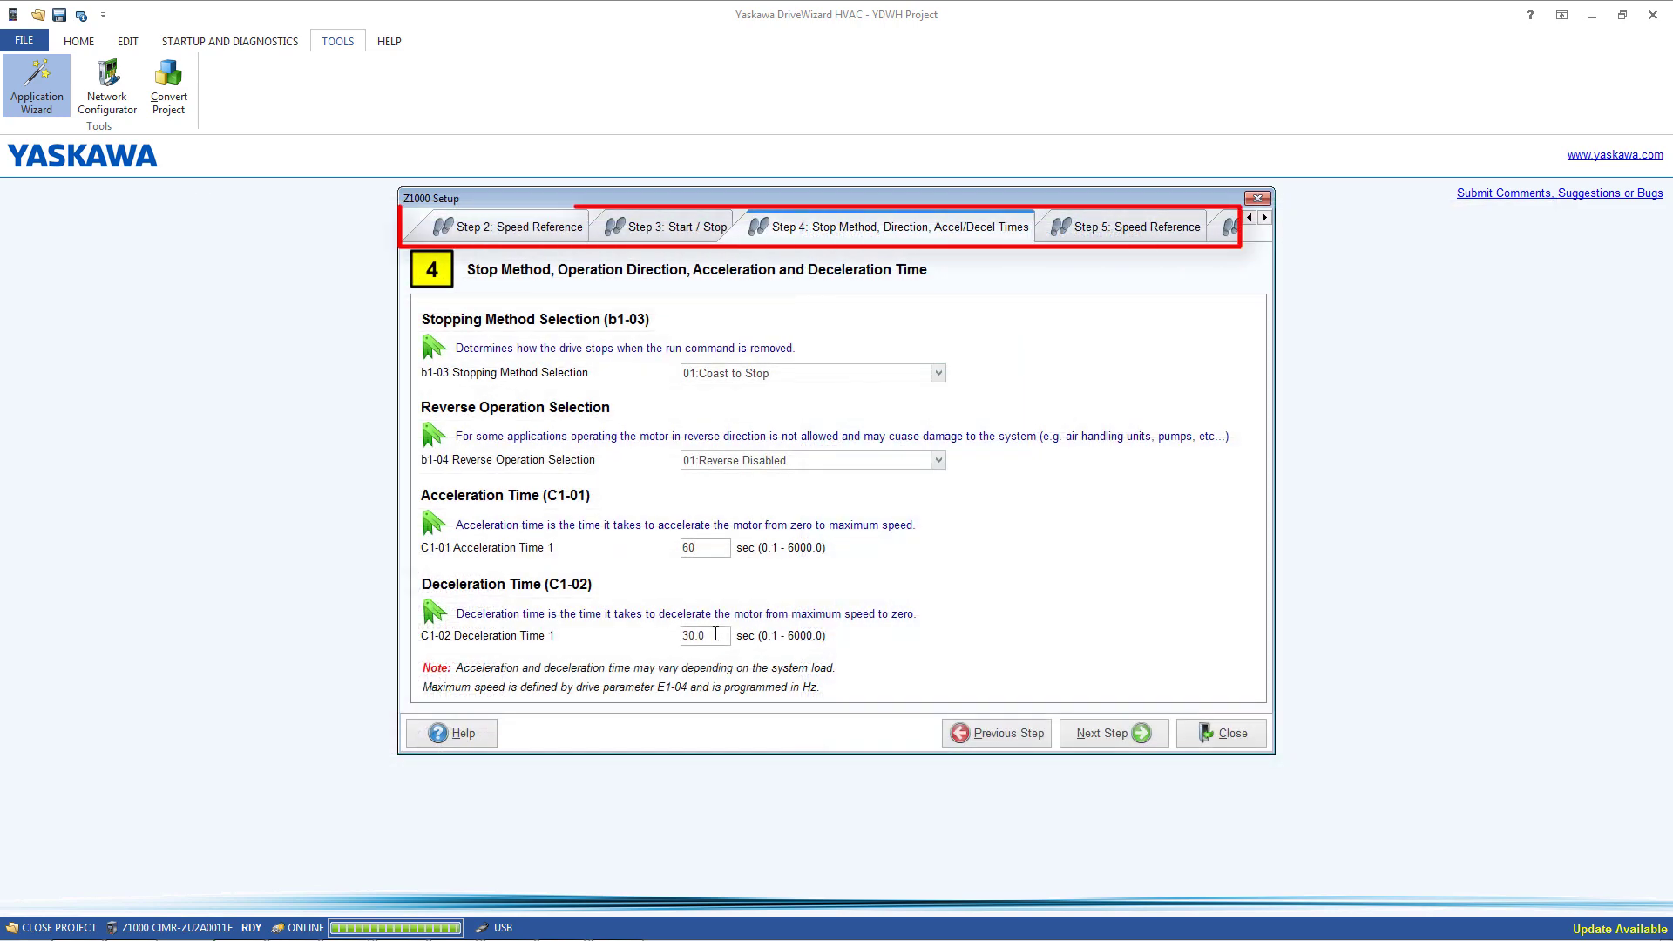
{"action": "type", "text": "100"}
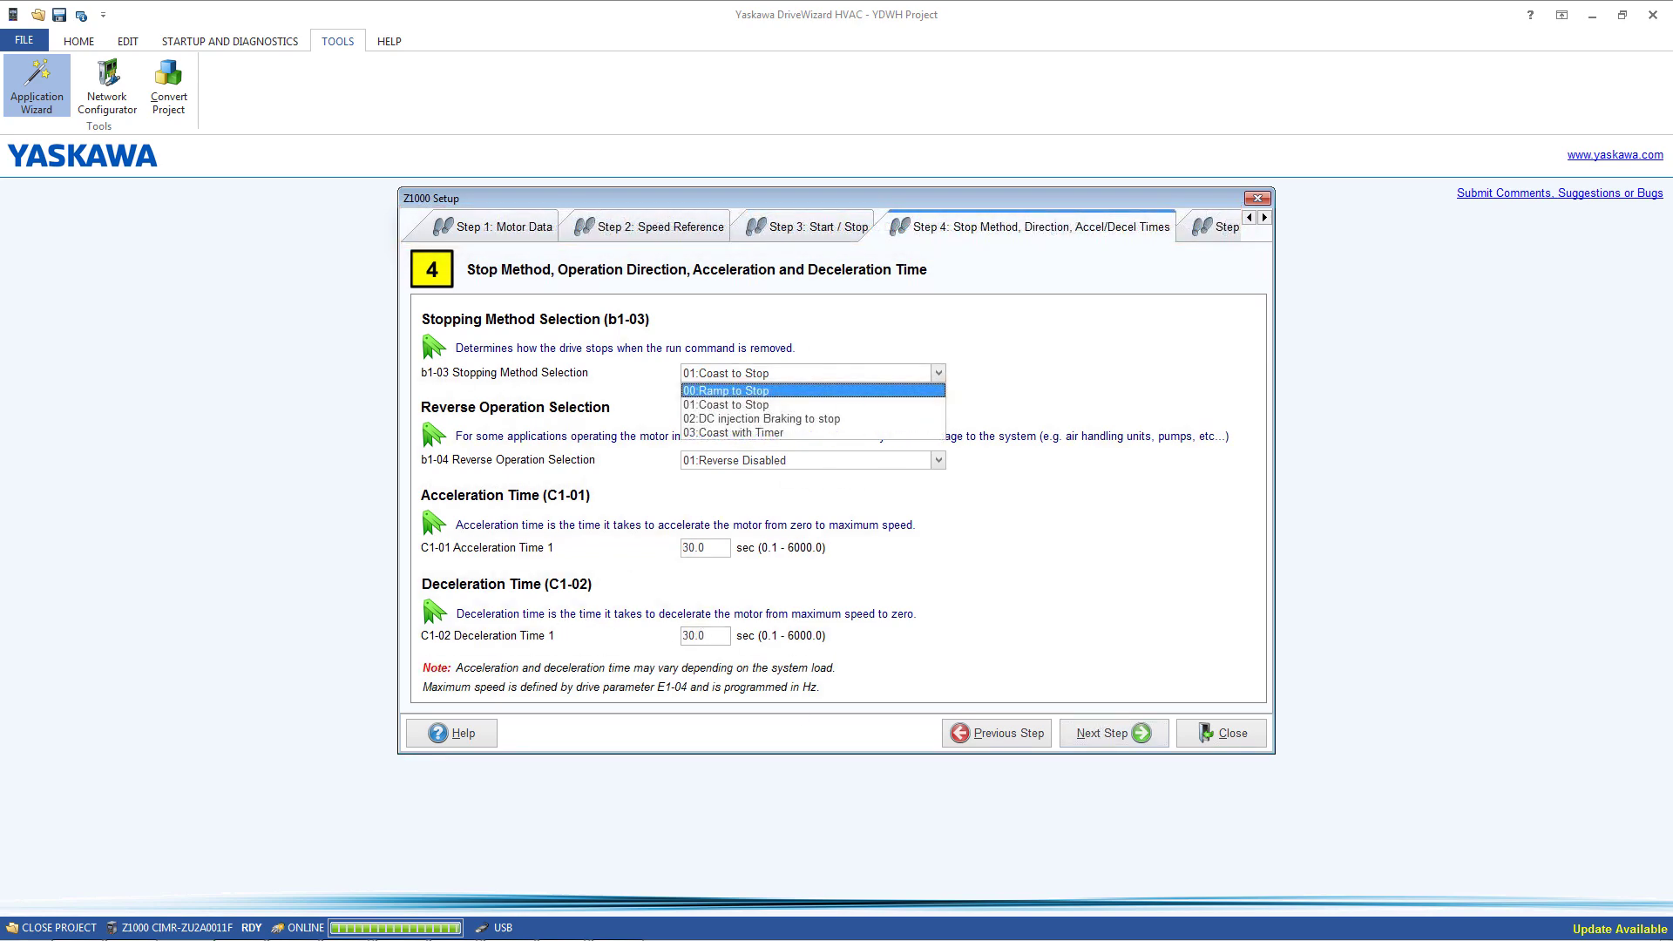
{"action": "left_click", "coordinate": [1111, 733]}
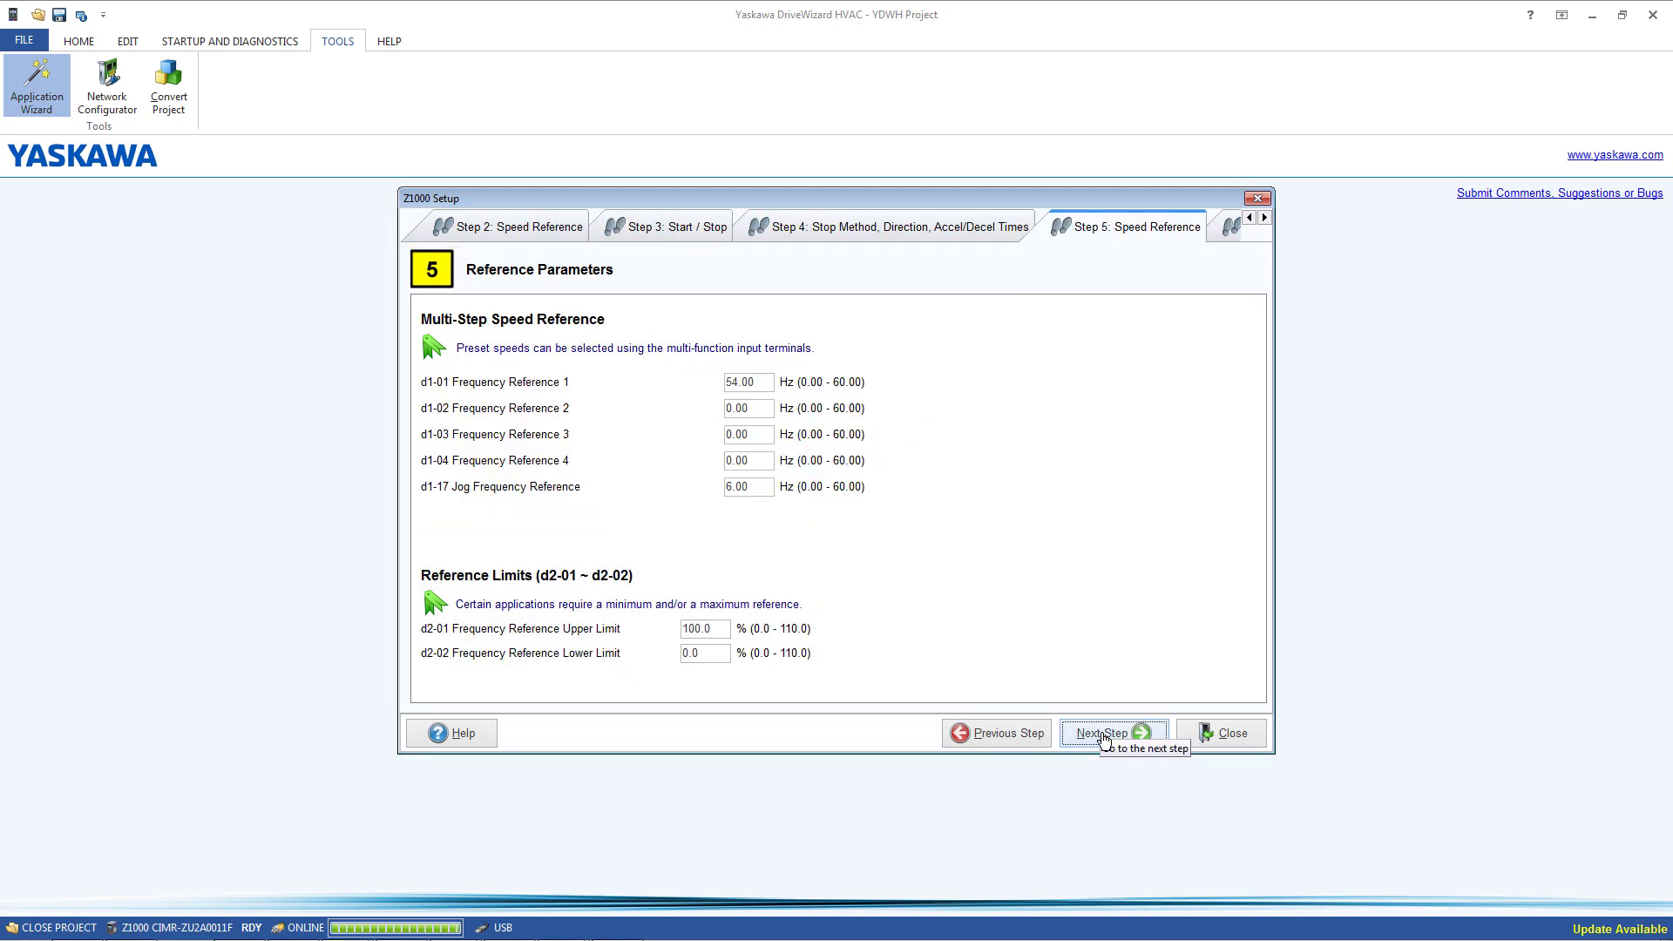
{"action": "left_click", "coordinate": [1112, 733]}
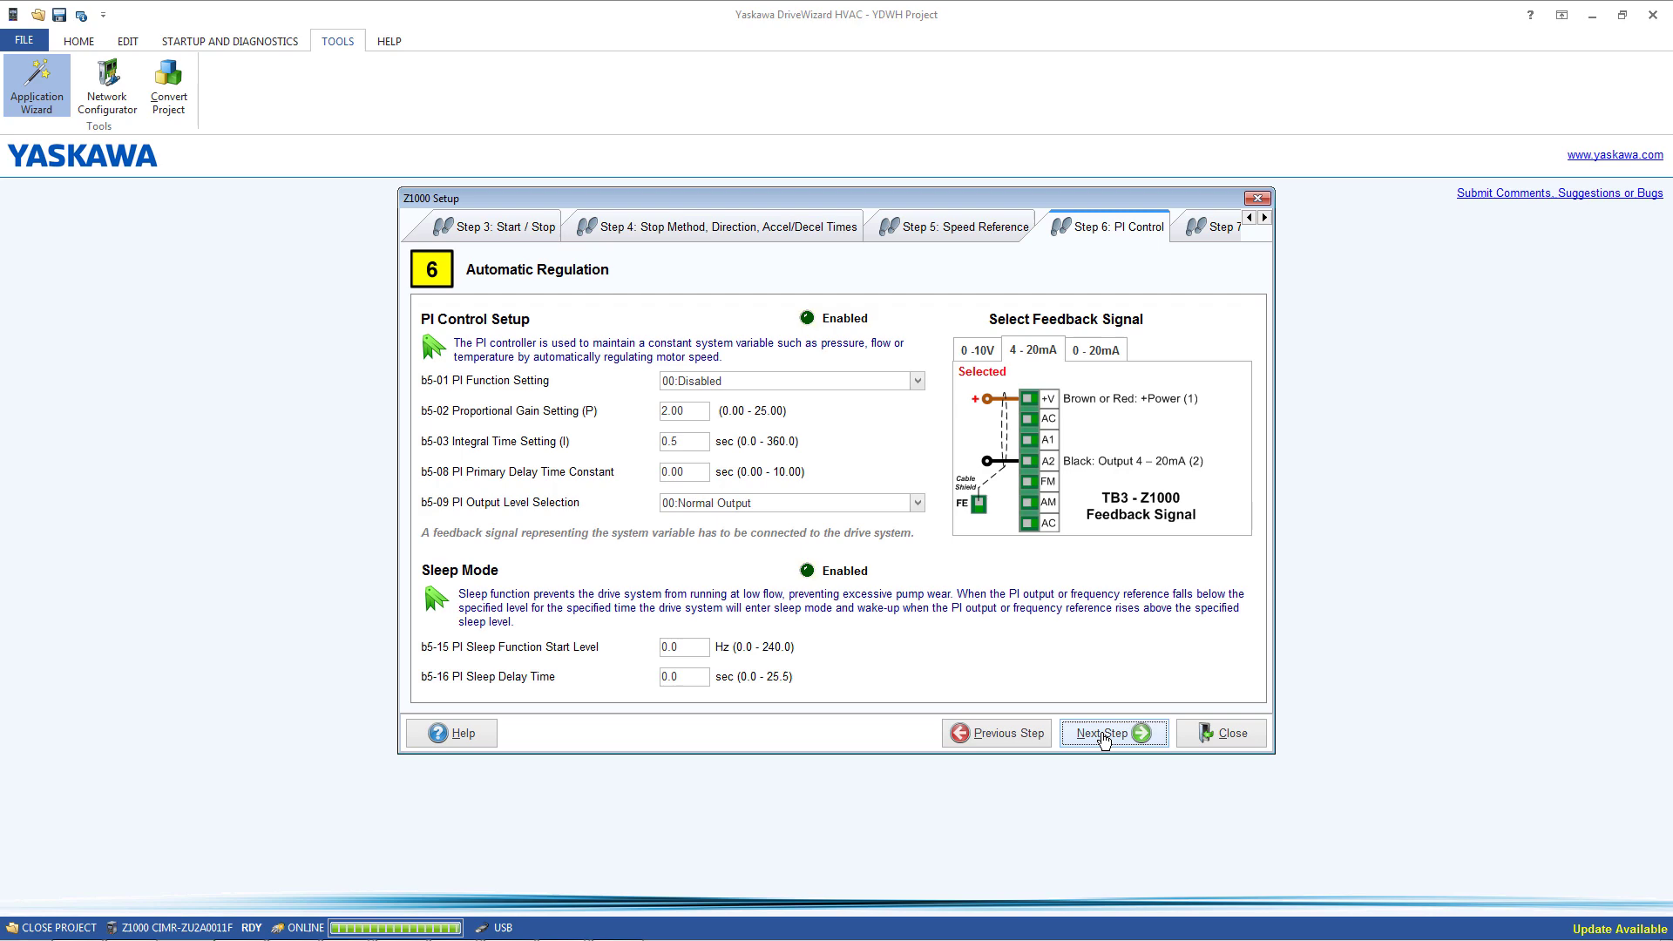
{"action": "mouse_move", "coordinate": [1109, 733]}
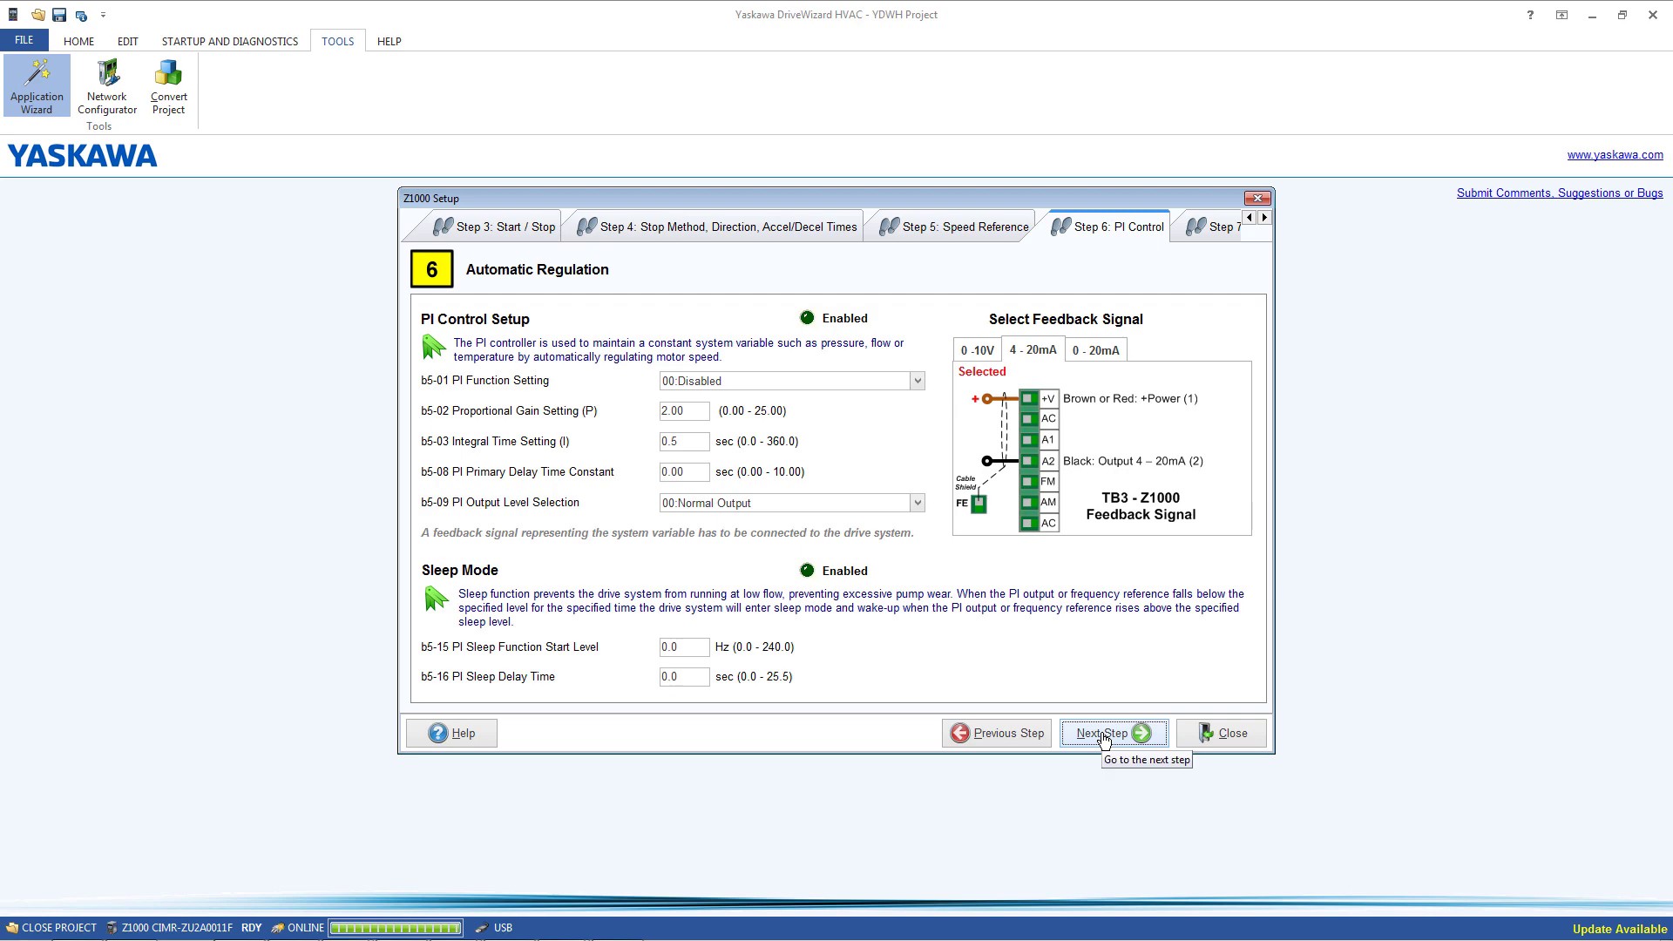
{"action": "left_click", "coordinate": [1111, 733]}
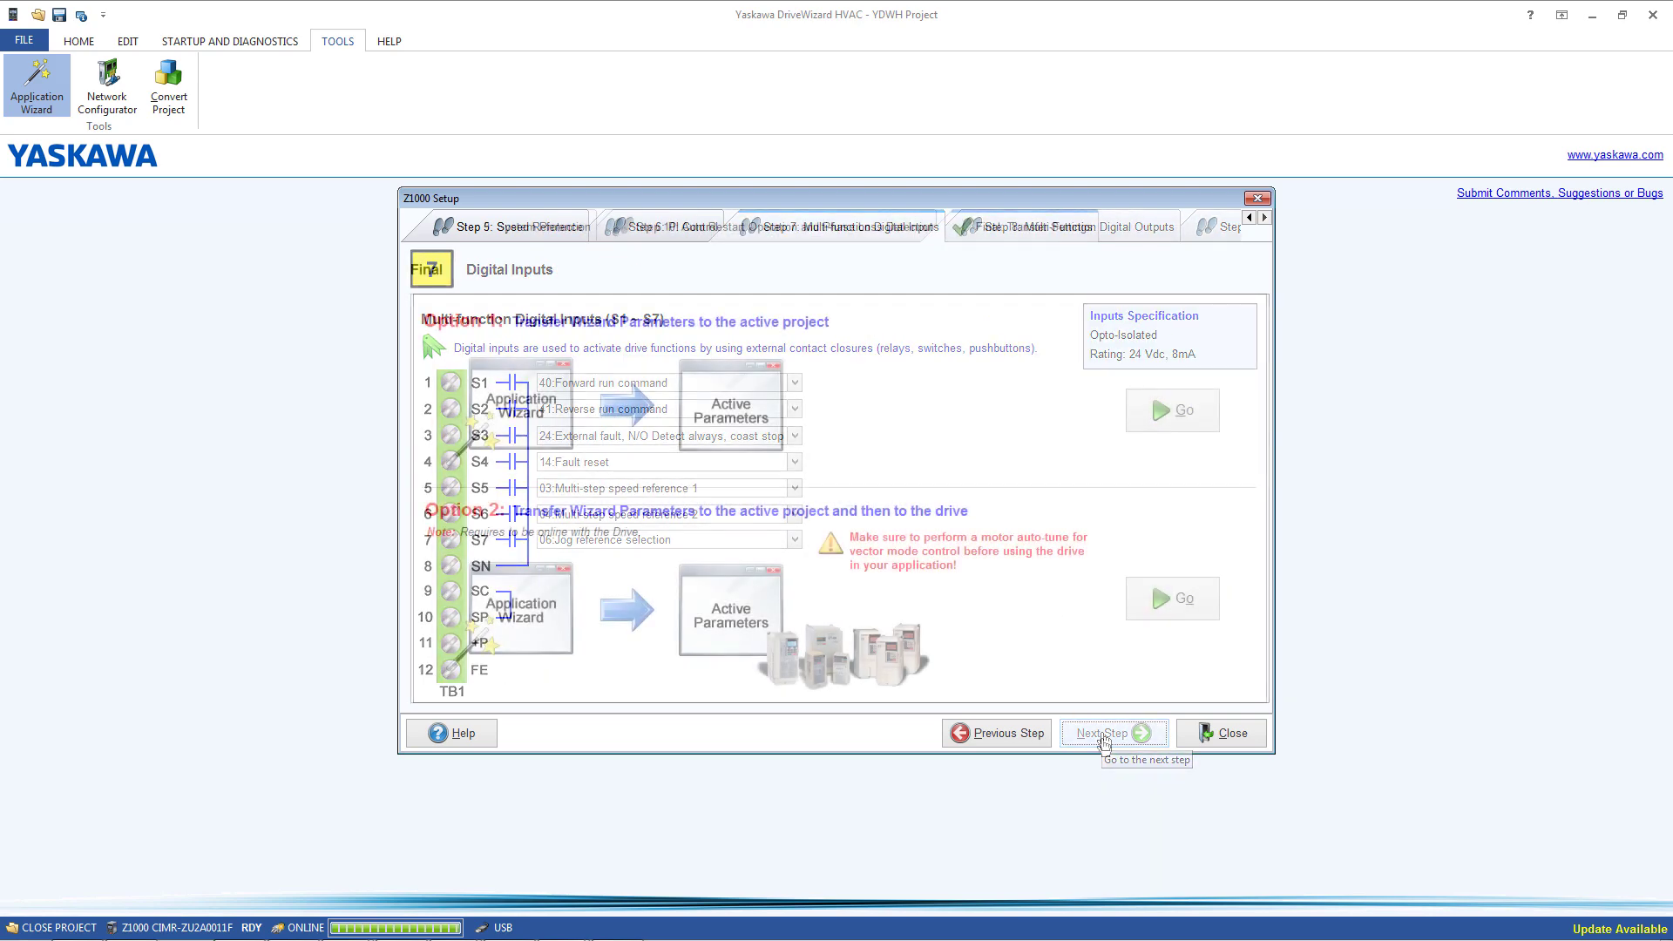
At Final: Transfer Settings, send settings via Option 2 and answer the auto-tune prompt.
{"action": "left_click", "coordinate": [1112, 733]}
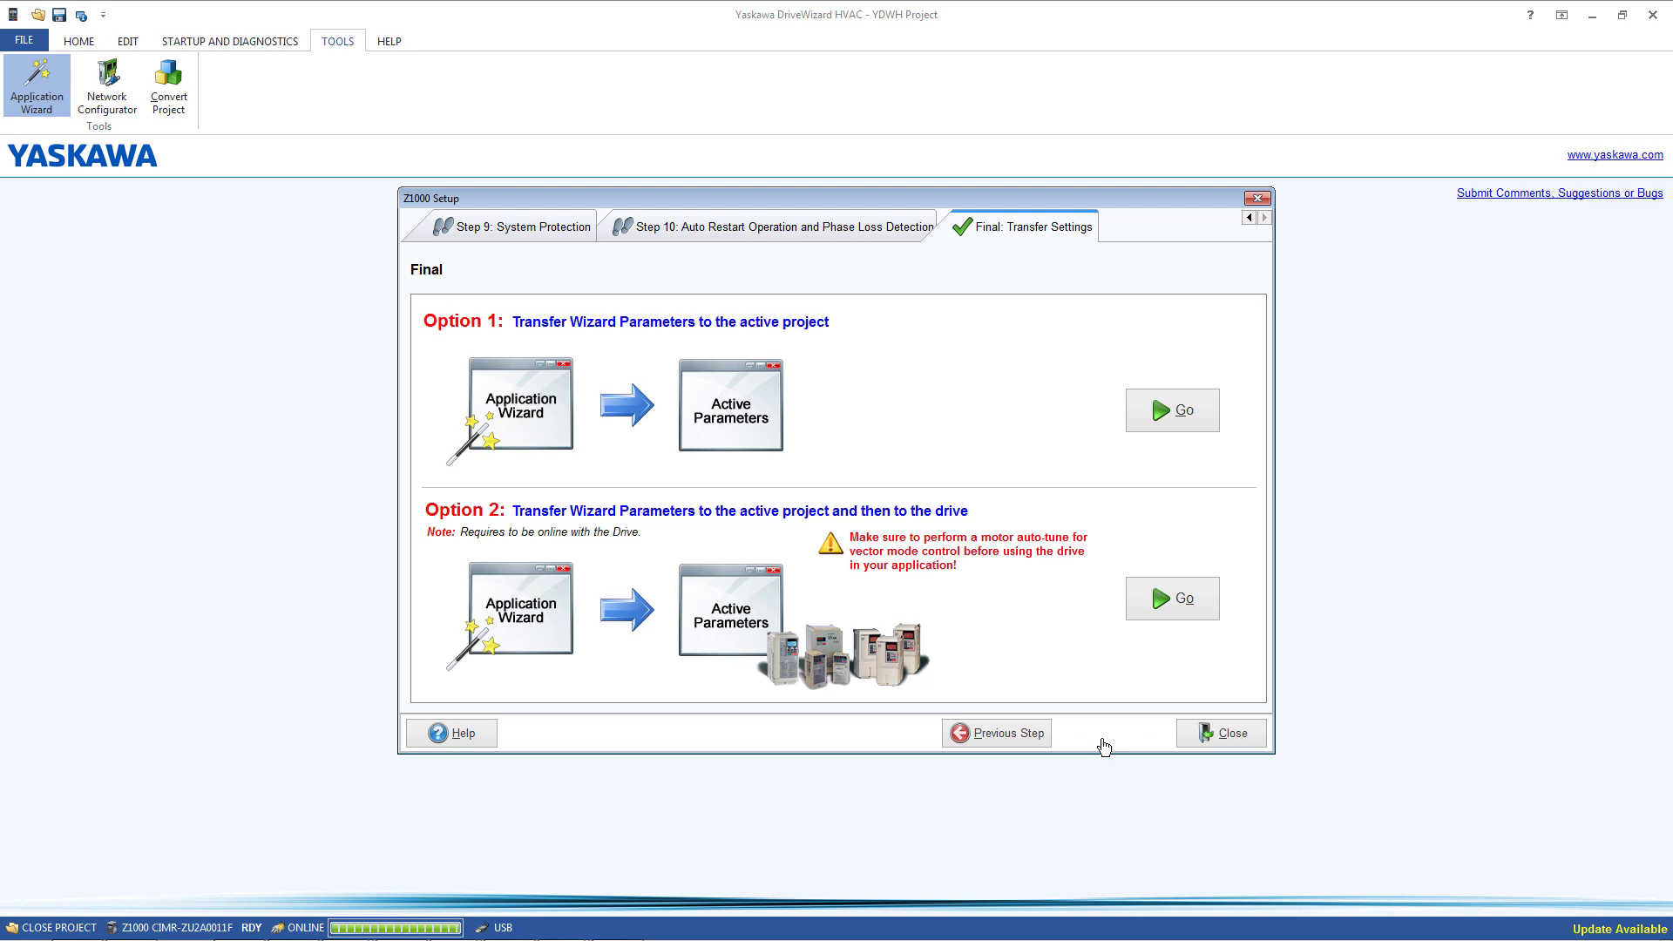
{"action": "mouse_move", "coordinate": [1152, 627]}
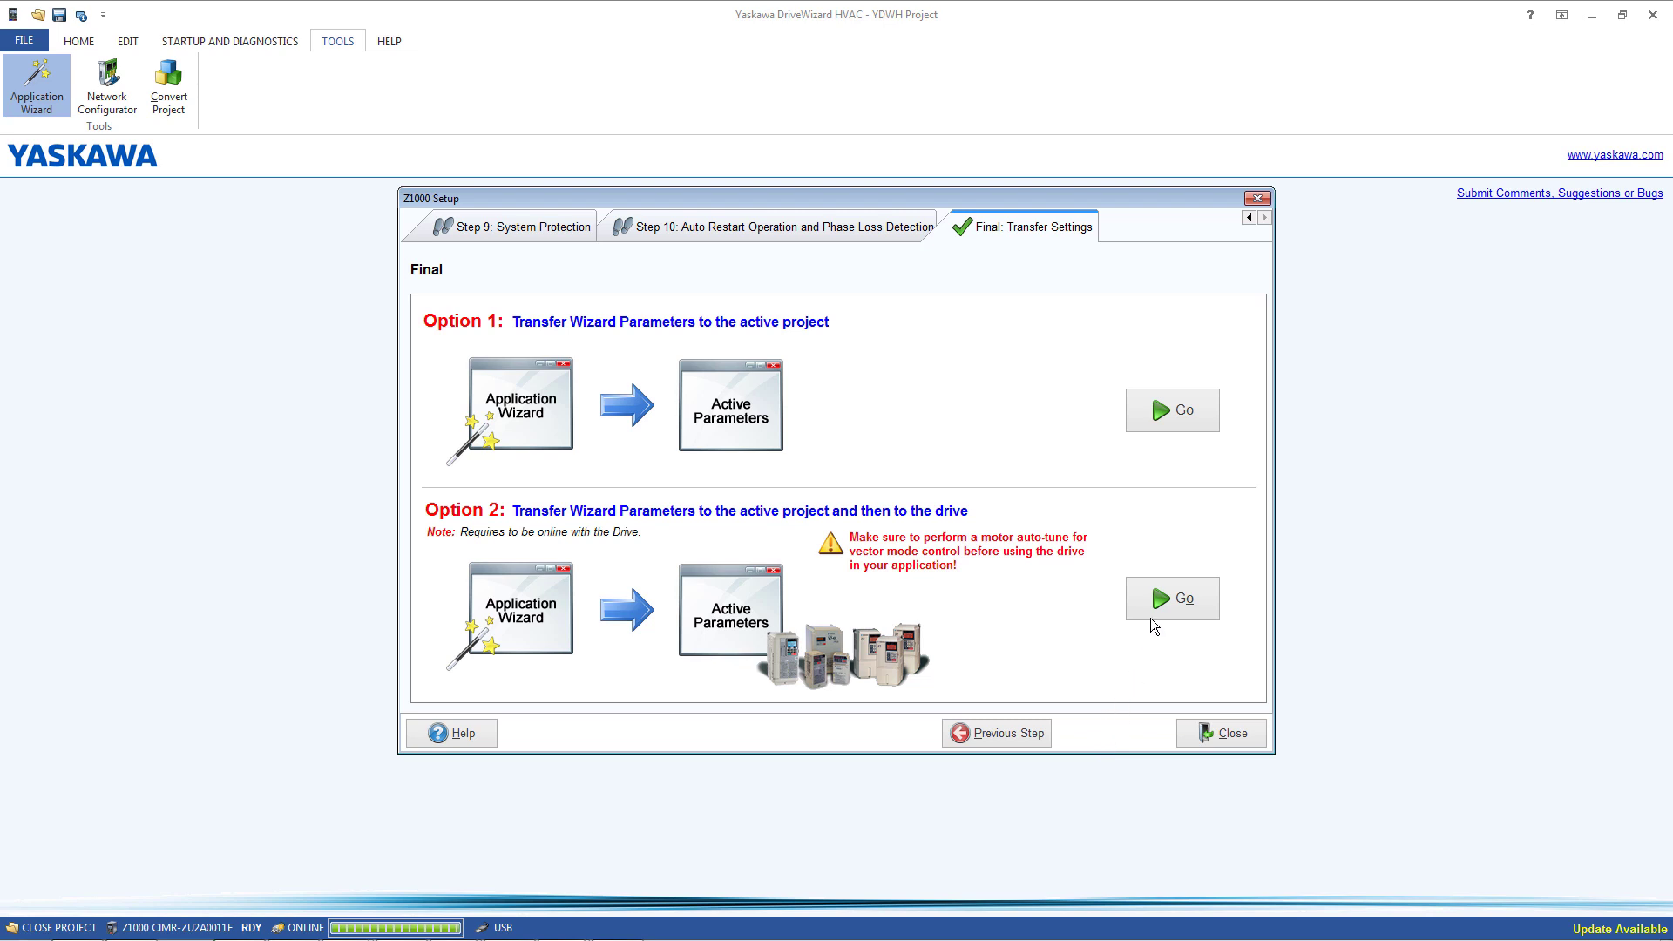
{"action": "left_click", "coordinate": [1171, 598]}
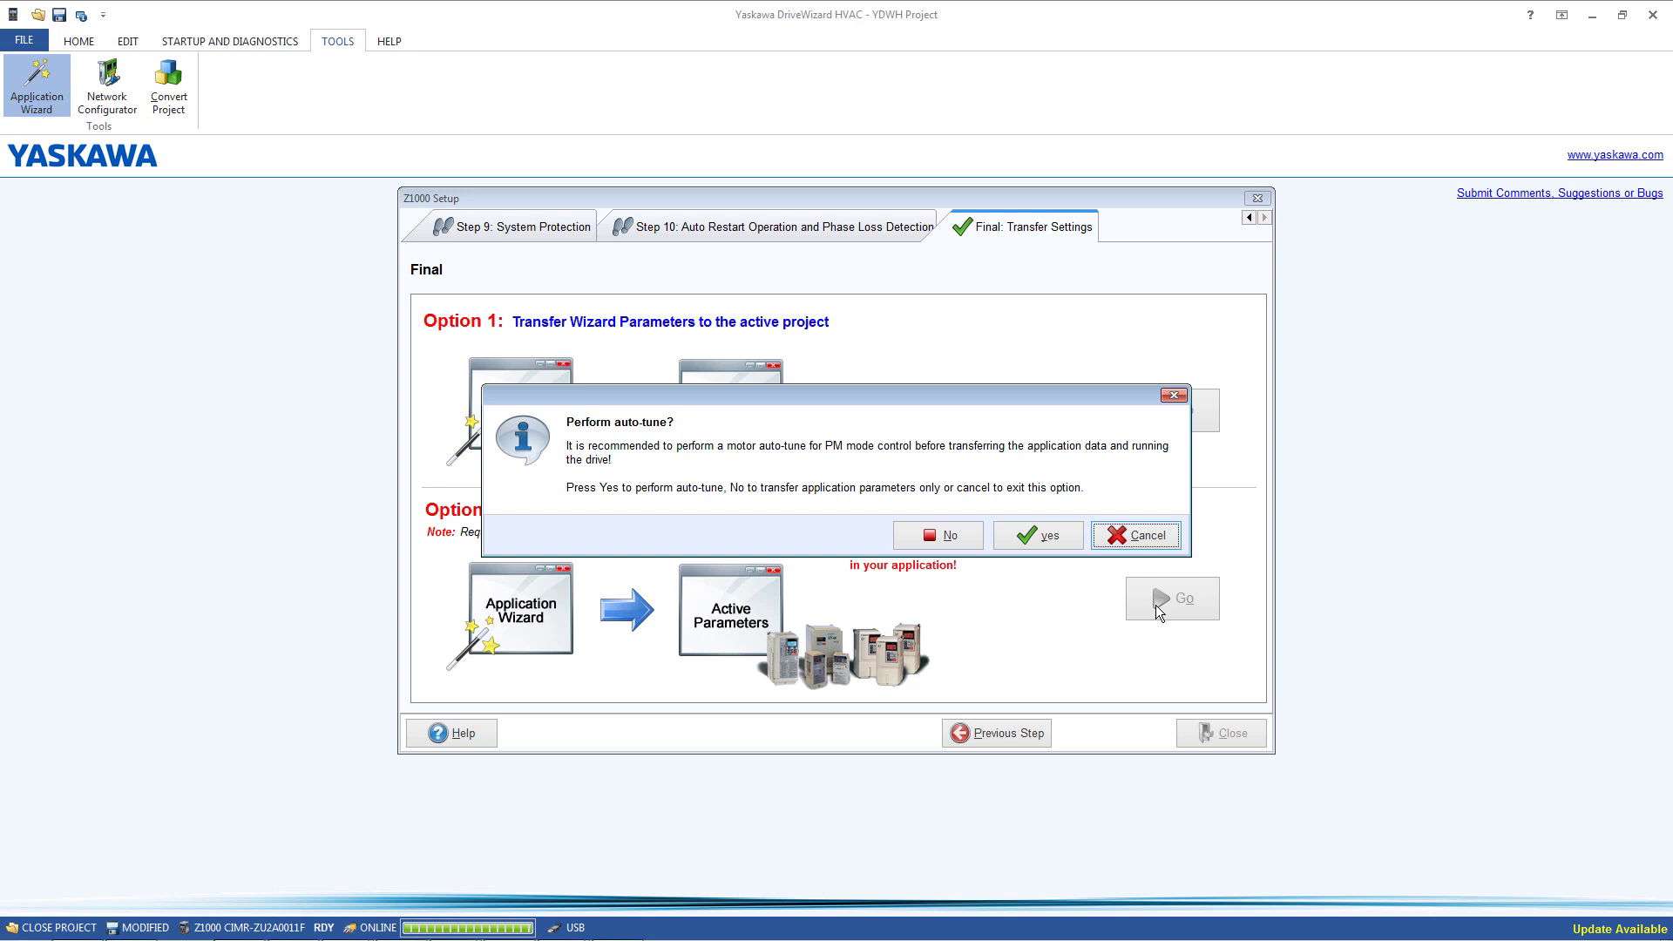
{"action": "left_click", "coordinate": [1135, 534]}
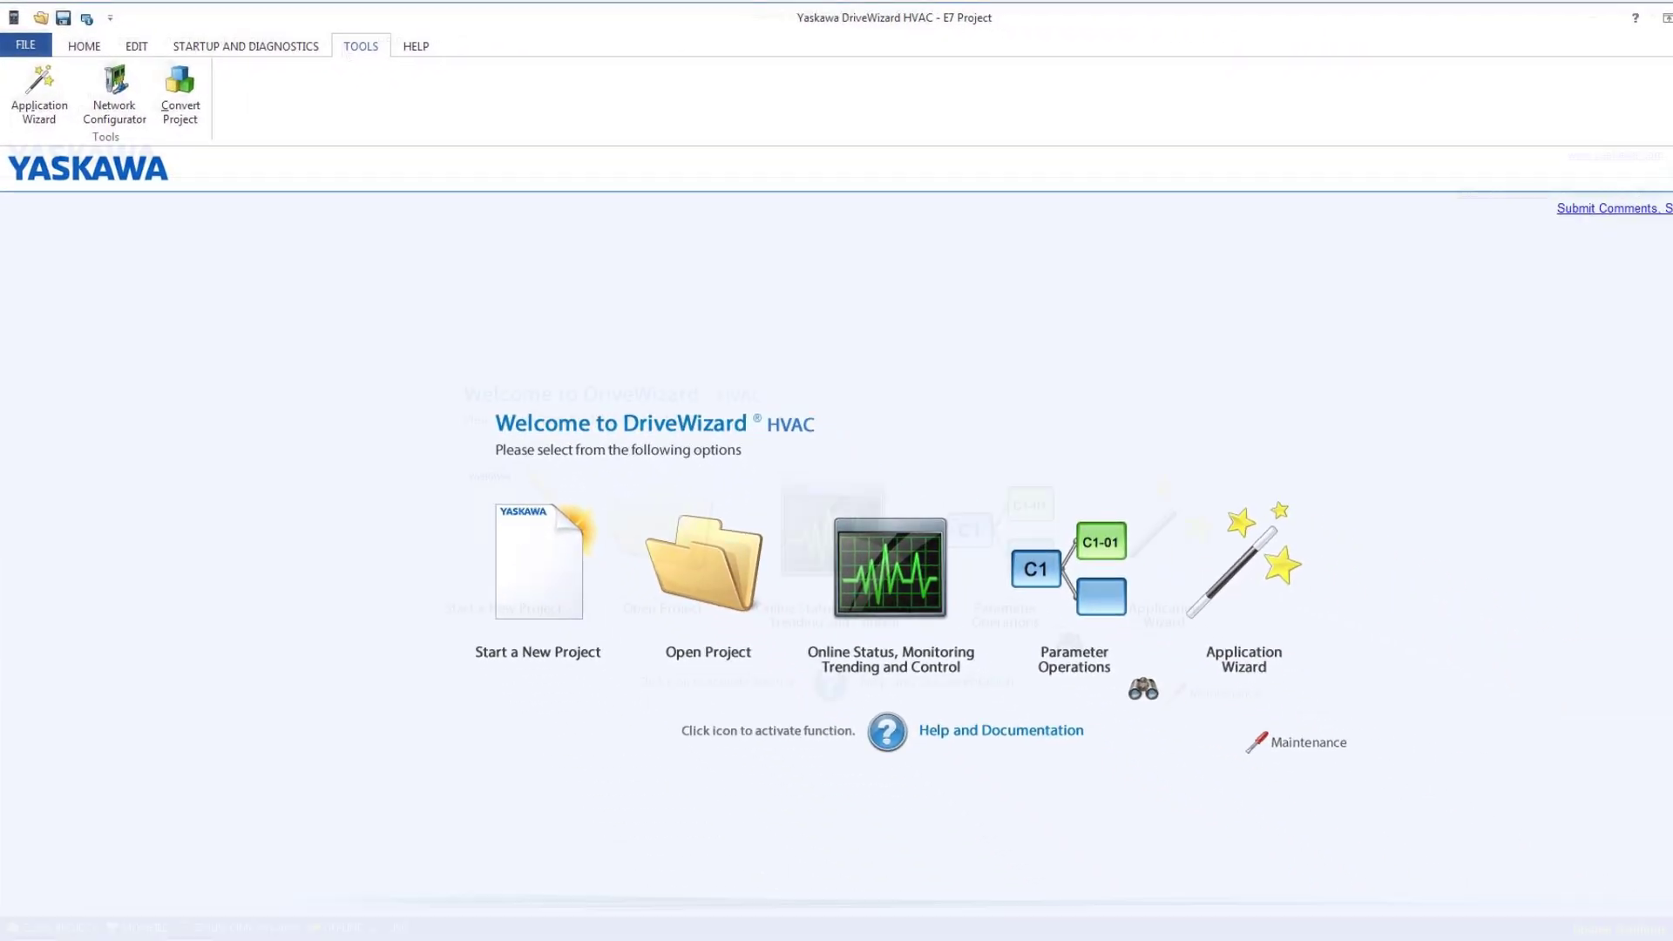
Open Convert Project to target Z1000 version 1017, model CIMR-ZU2A0011F.
{"action": "left_click", "coordinate": [168, 86]}
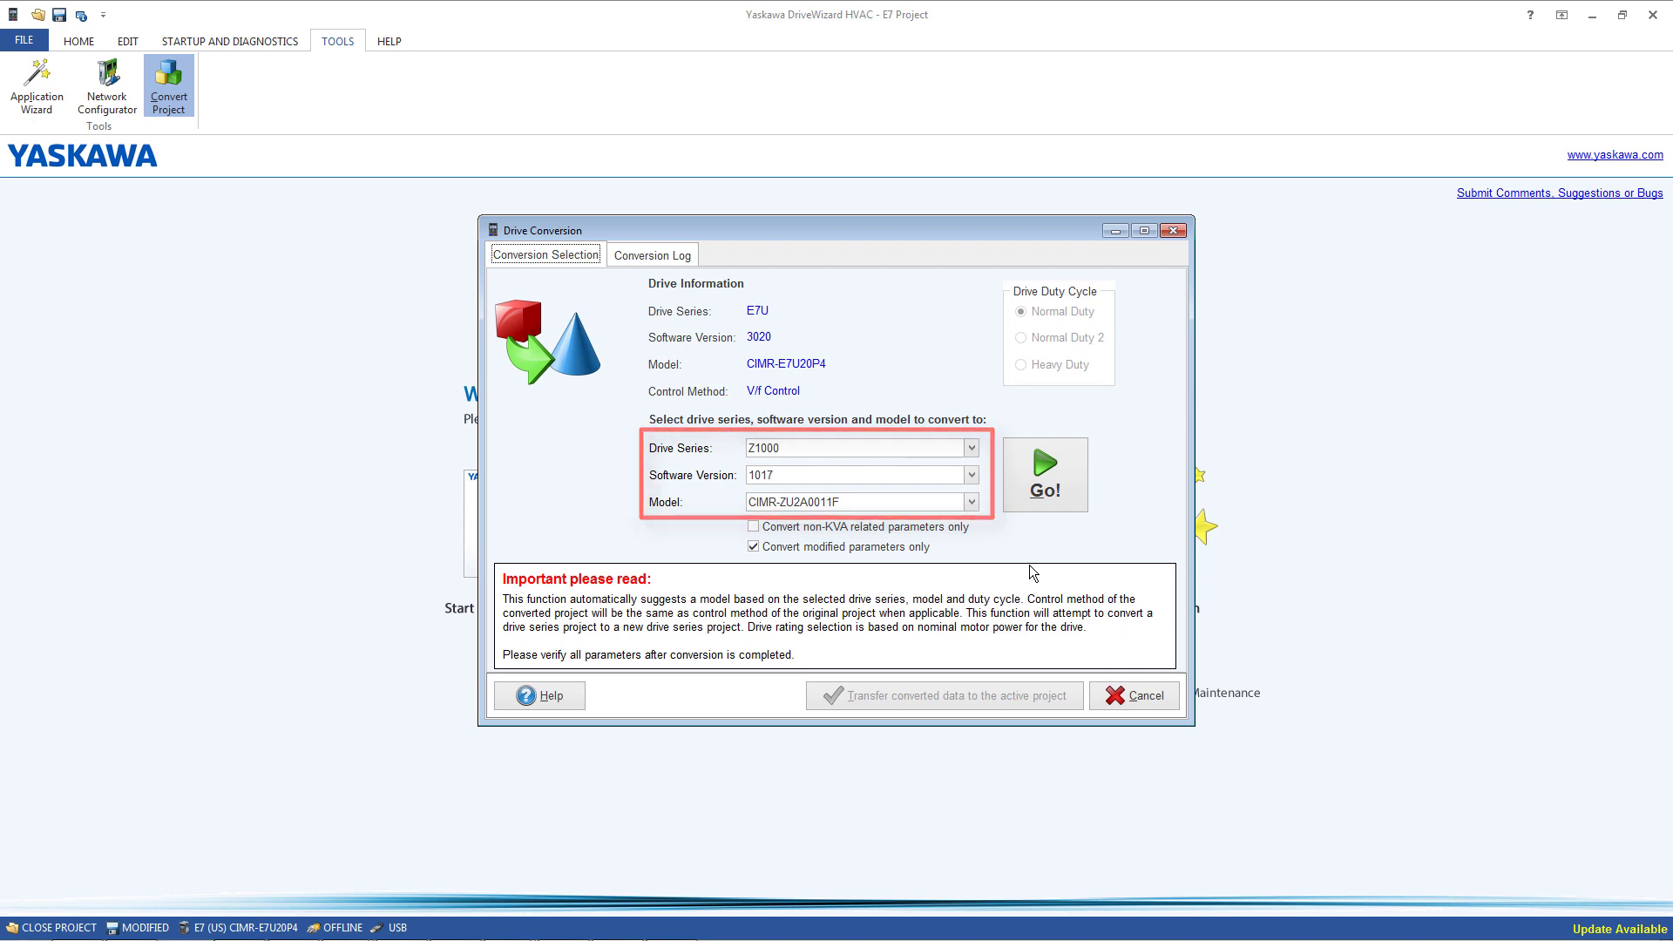
Run the Z1000 conversion, view its log, and load the converted data into the project.
{"action": "left_click", "coordinate": [1044, 474]}
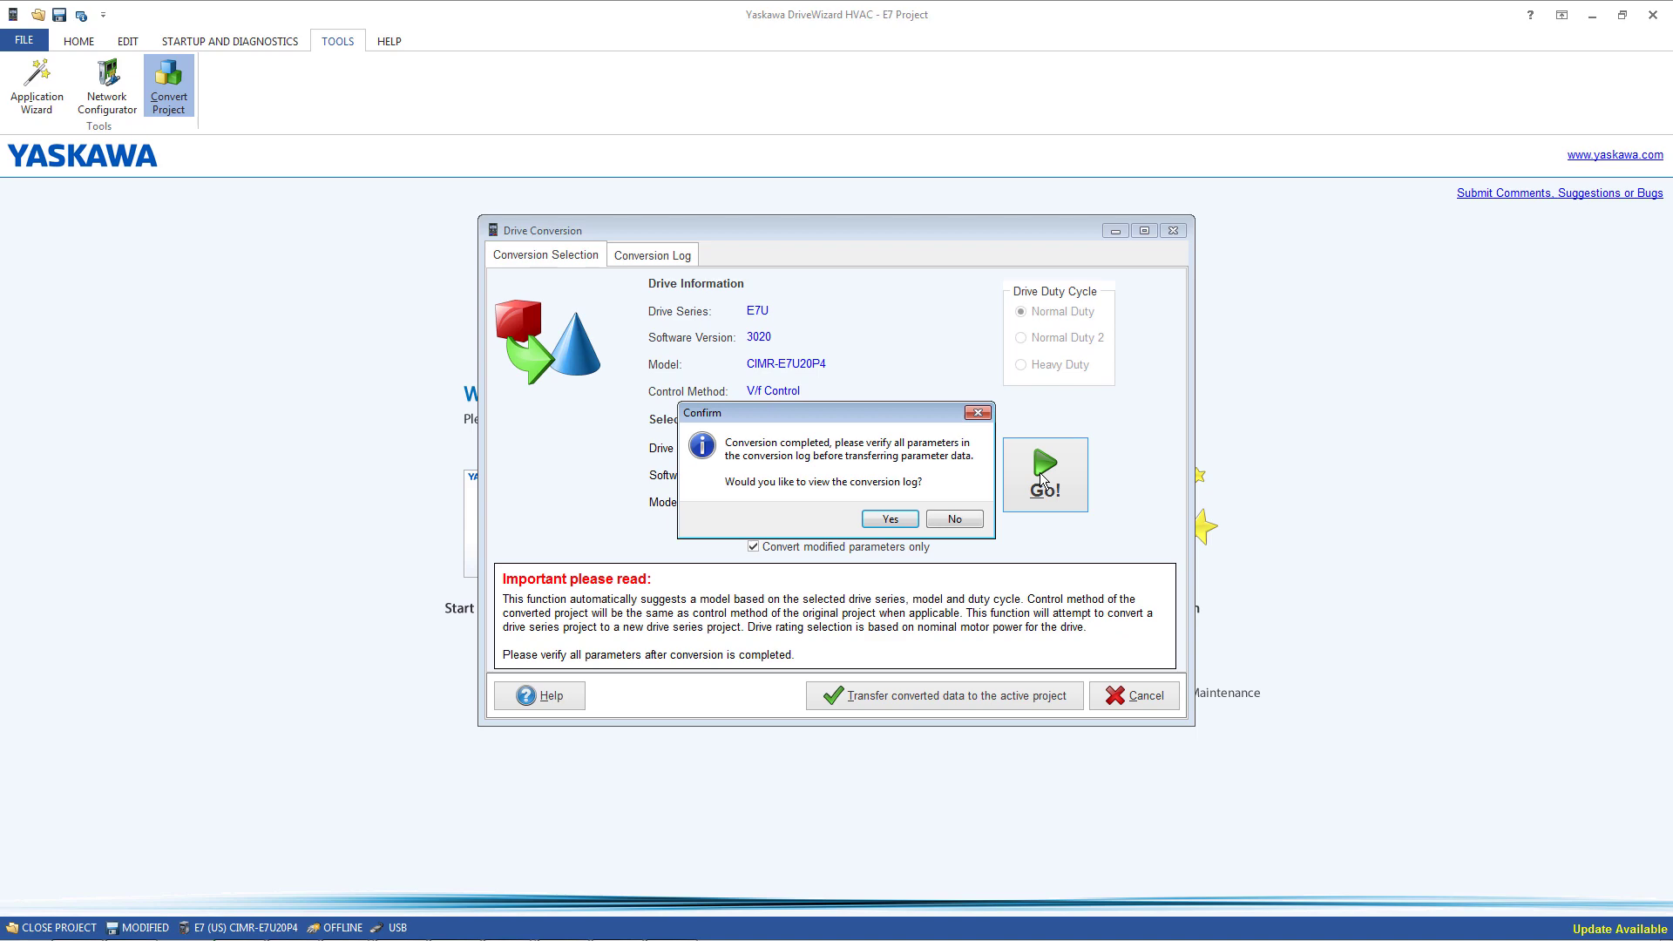
{"action": "left_click", "coordinate": [888, 519]}
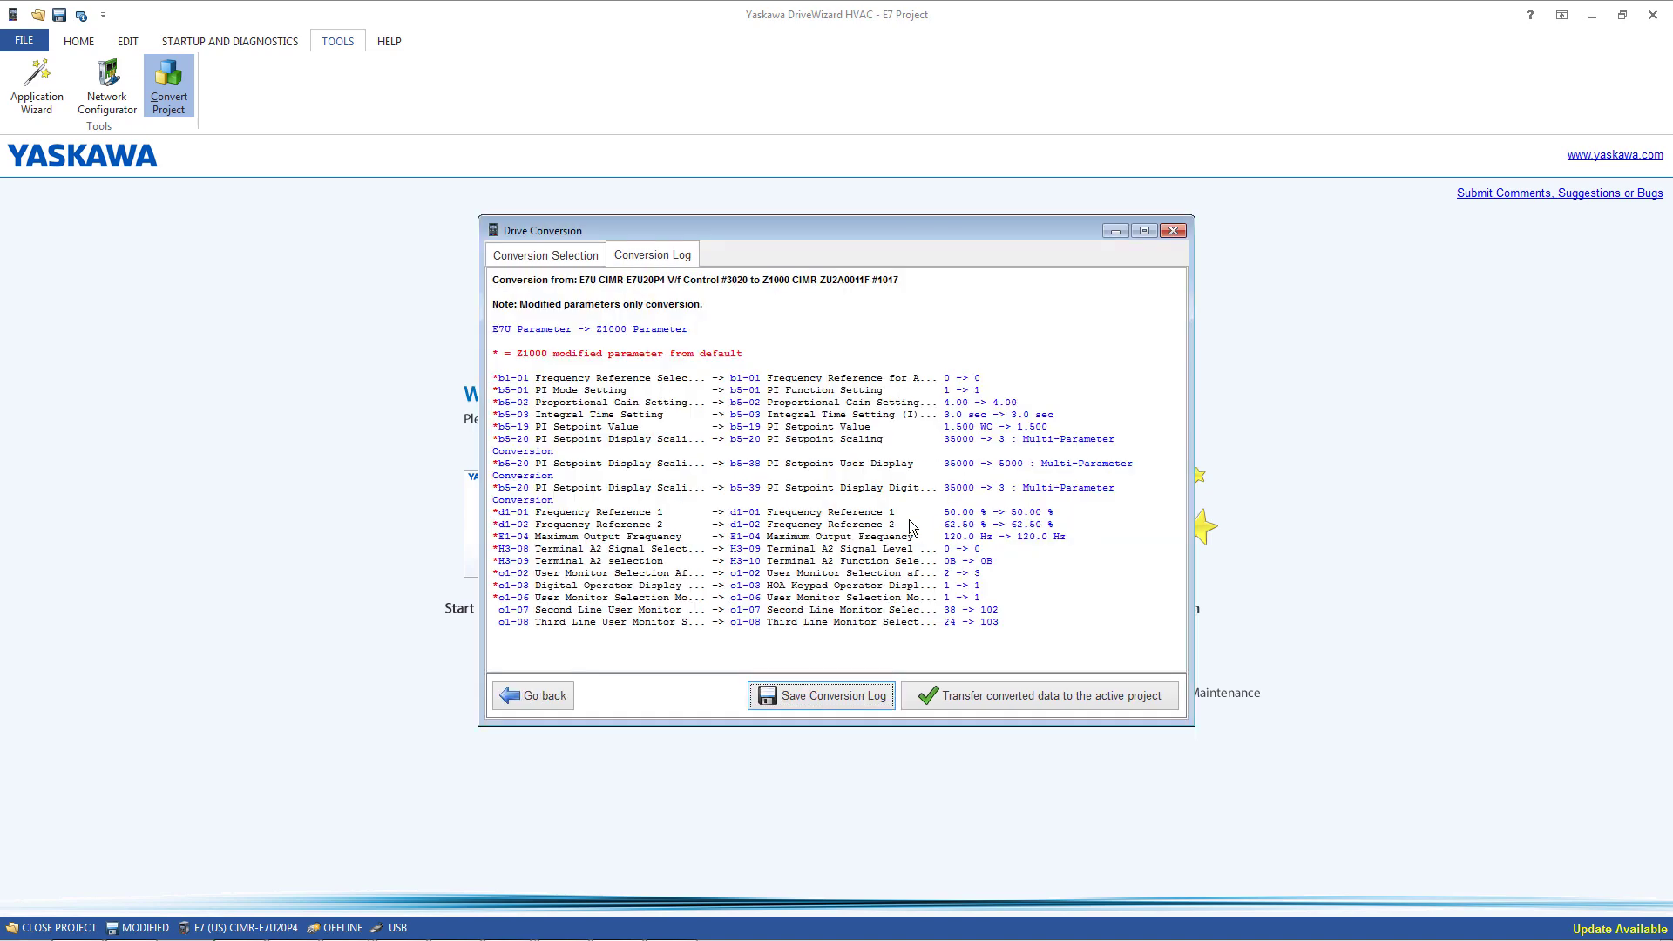
{"action": "left_click", "coordinate": [1040, 694]}
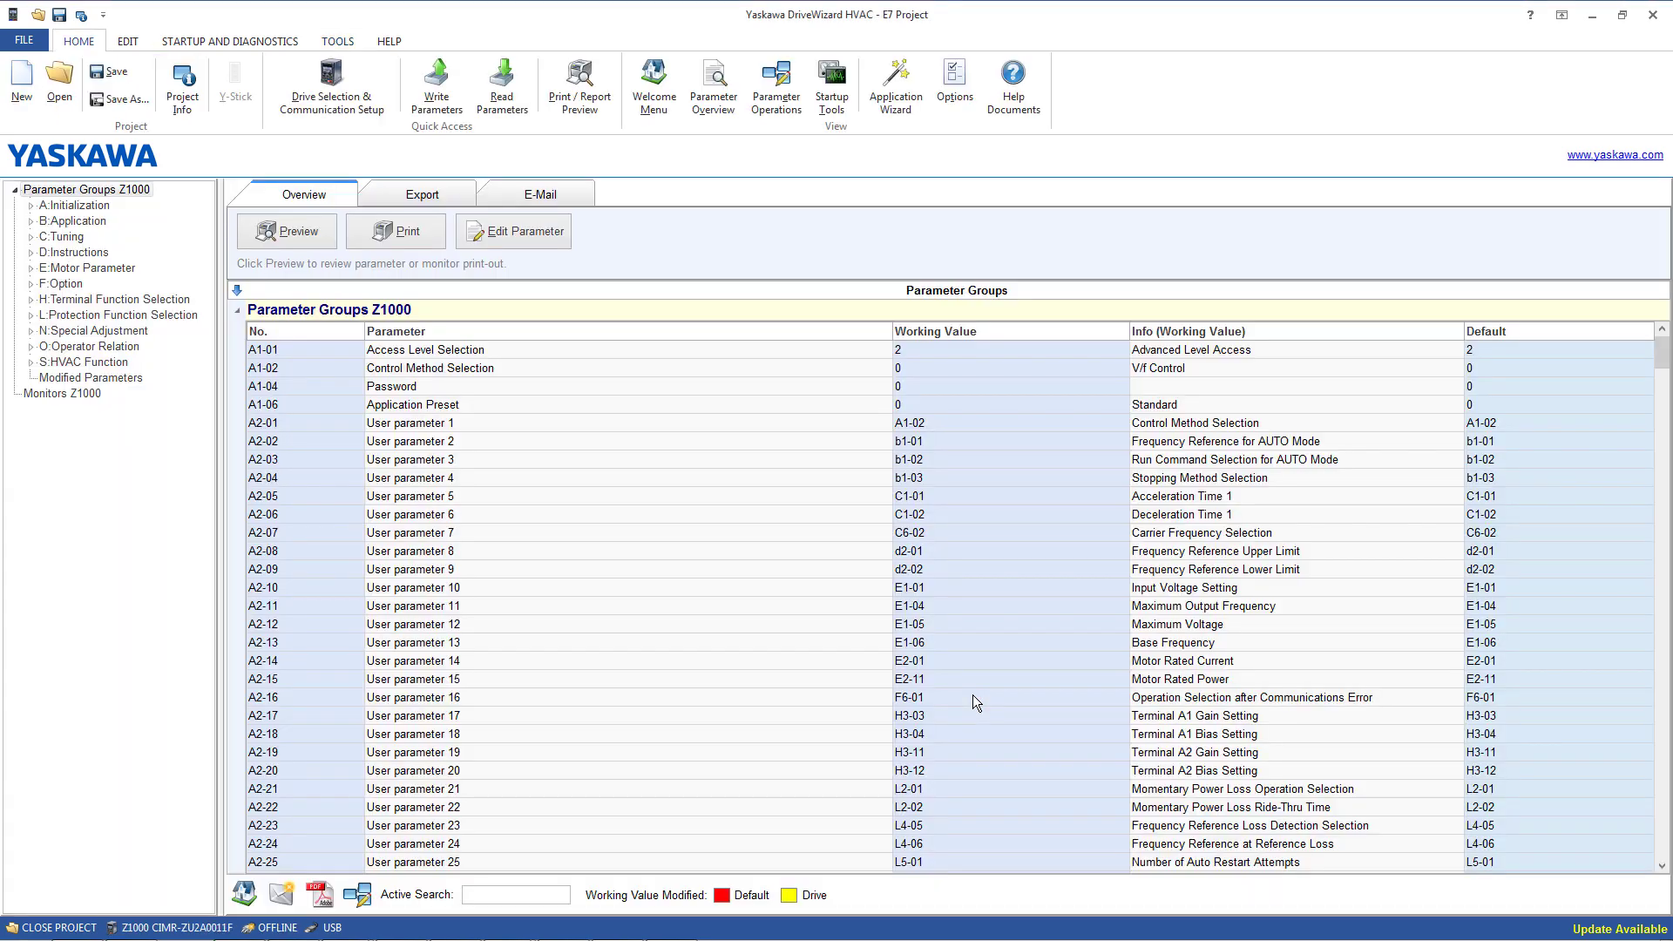
Start writing the converted Z1000 parameters to the drive with Write Parameters.
{"action": "left_click", "coordinate": [436, 86]}
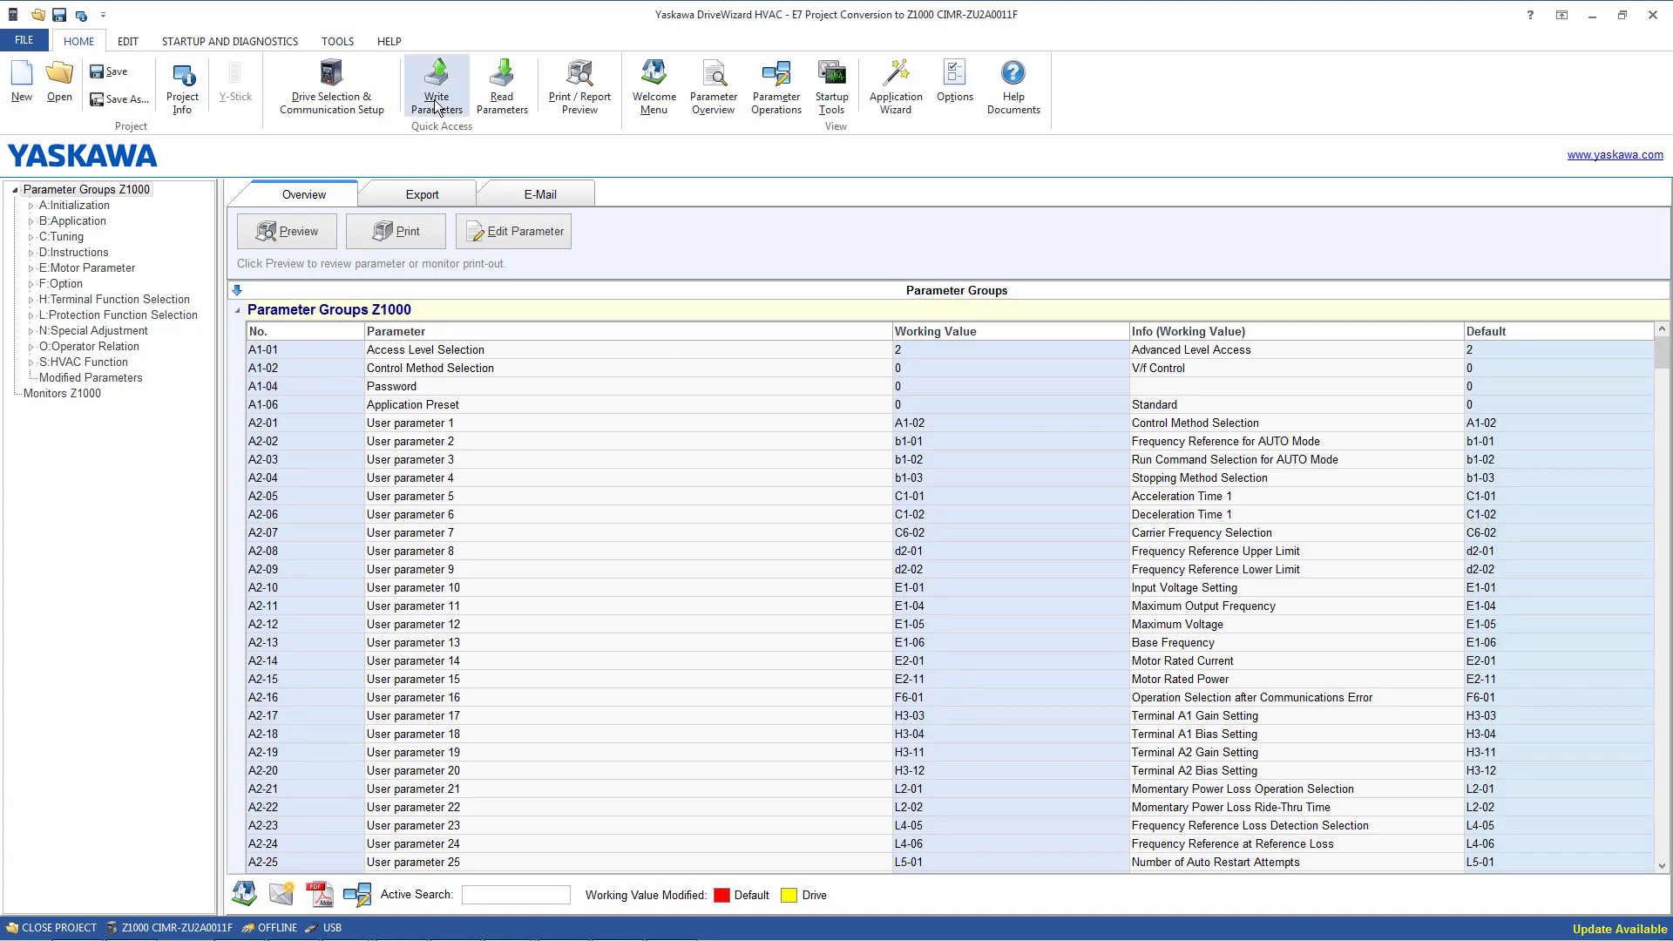
{"action": "left_click", "coordinate": [436, 85]}
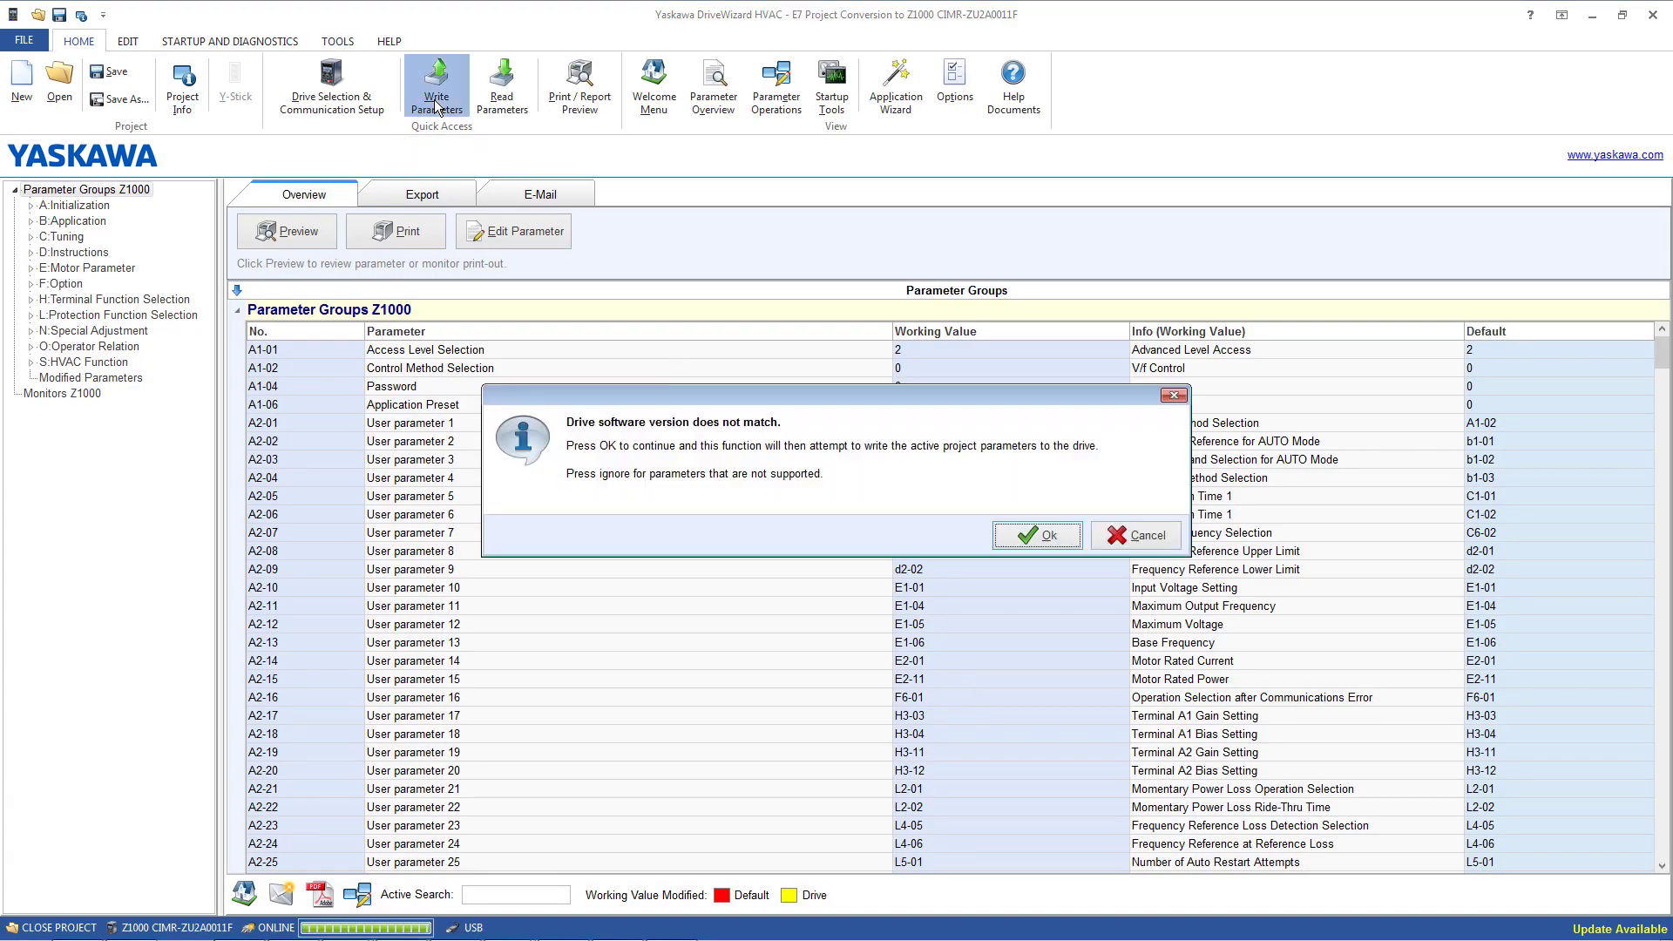